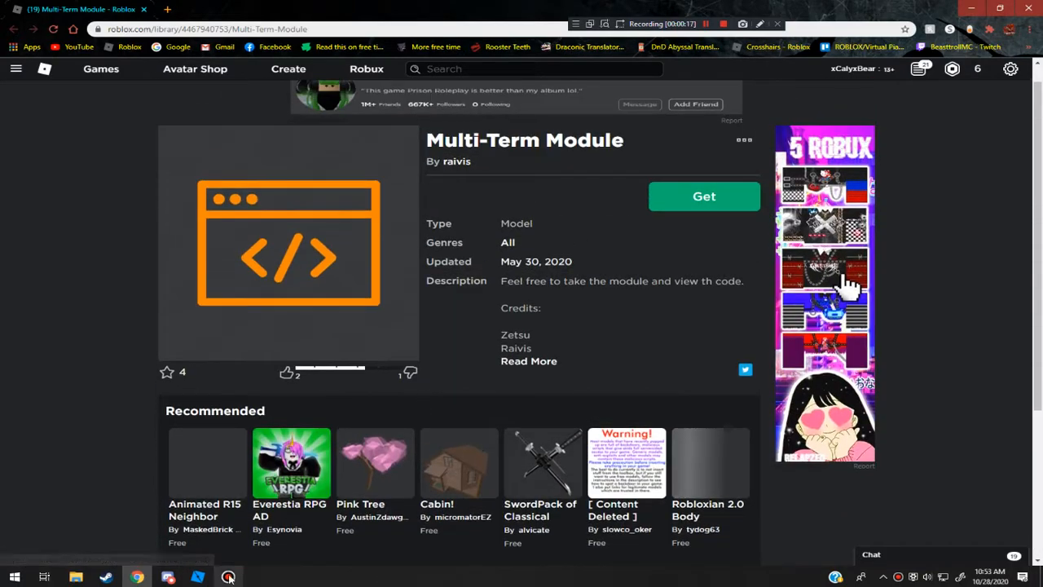
# Step: Minimize the Chrome window with the Multi-Term Module page to reach the desktop
pyautogui.click(229, 577)
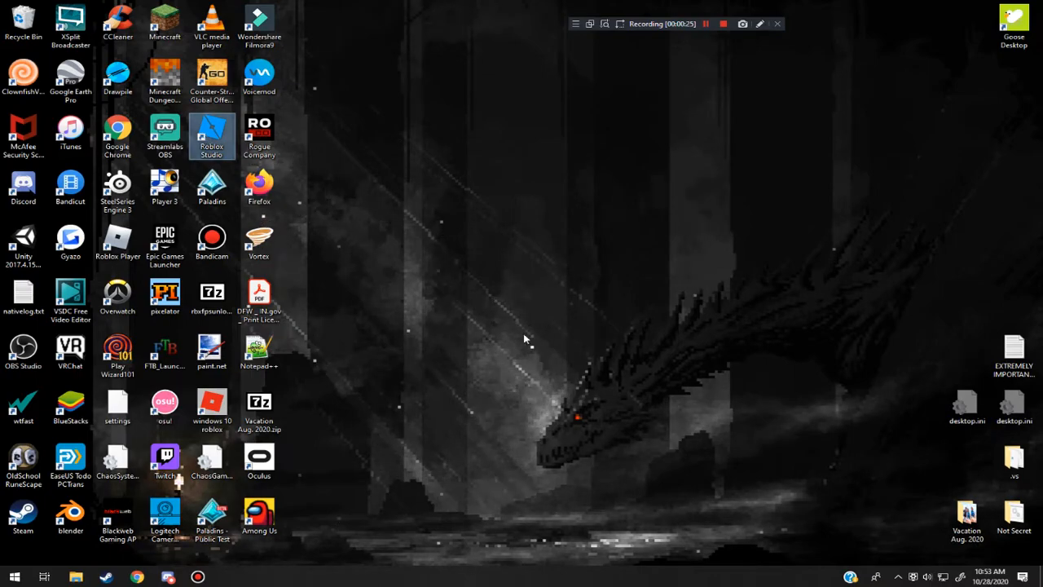
# Step: Launch Roblox Studio from the desktop shortcut and load the Stone Keep Beta place
pyautogui.doubleClick(212, 133)
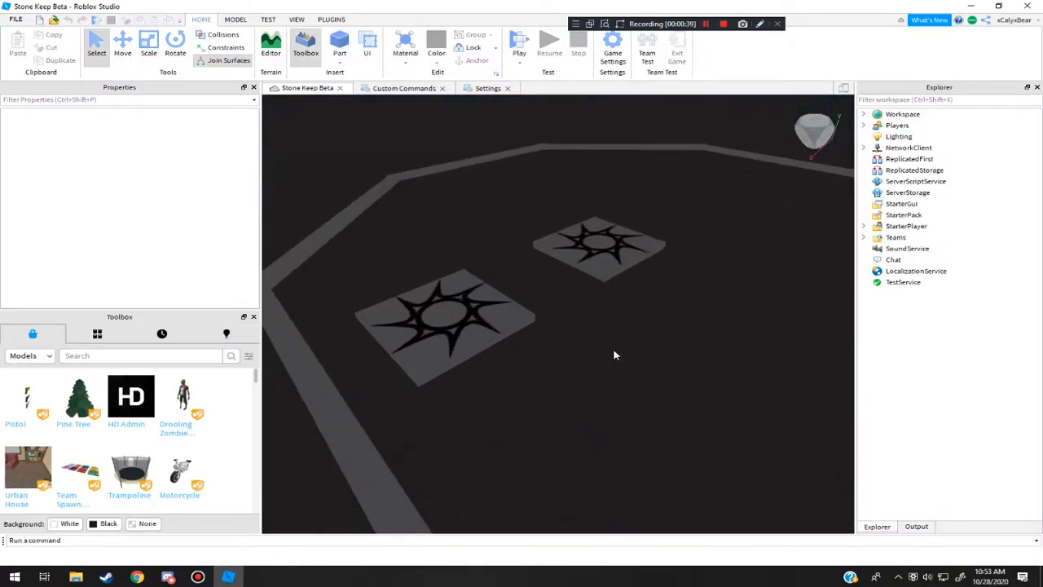
pyautogui.click(481, 318)
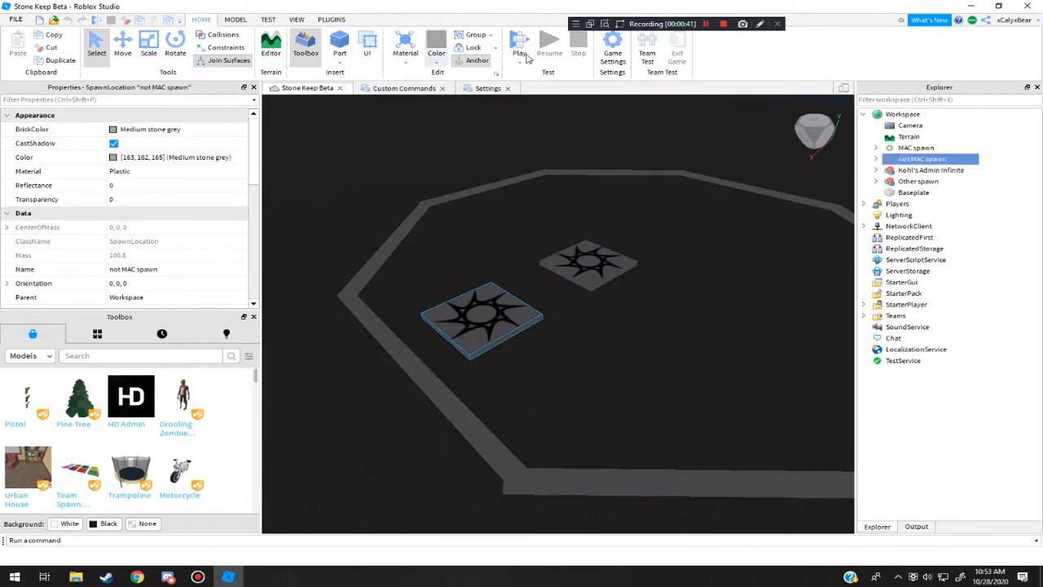
pyautogui.click(234, 20)
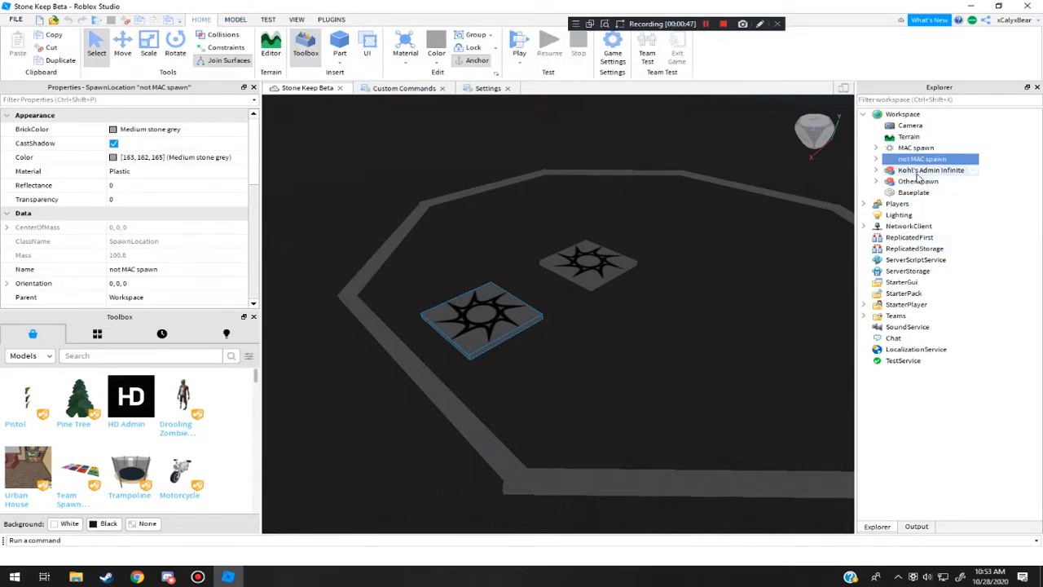
pyautogui.click(864, 317)
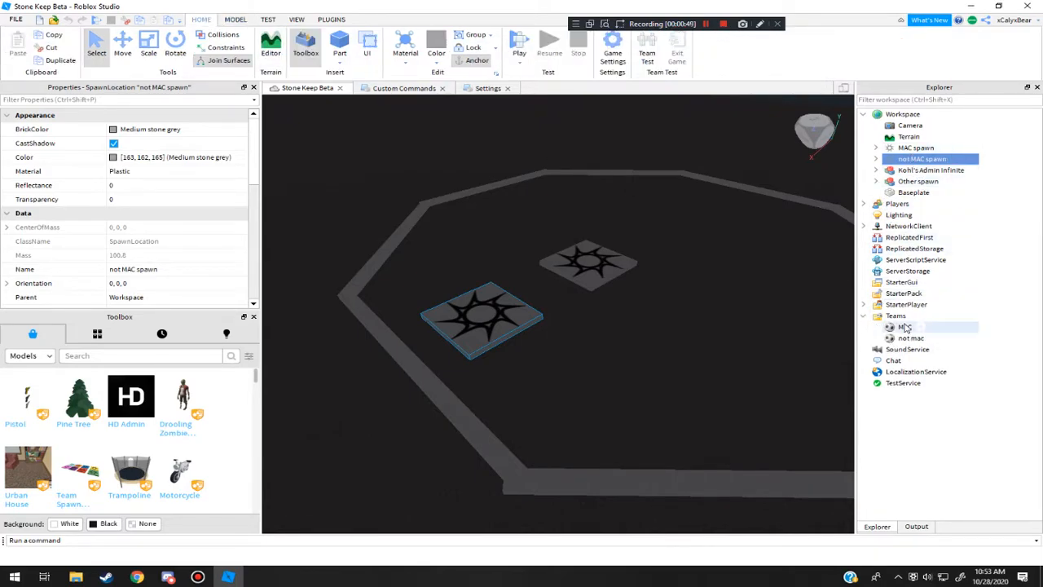
pyautogui.click(904, 326)
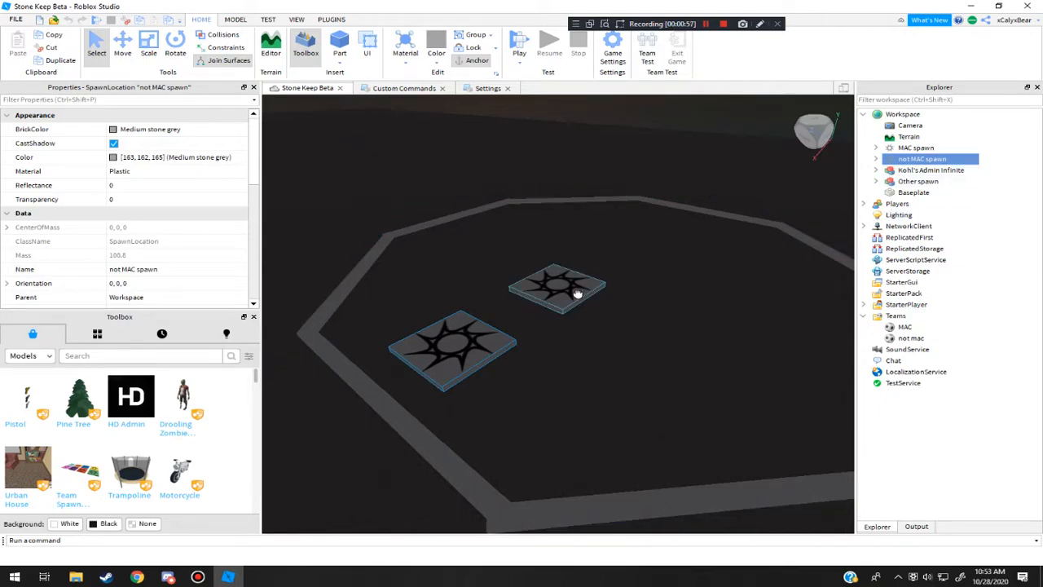
pyautogui.click(916, 147)
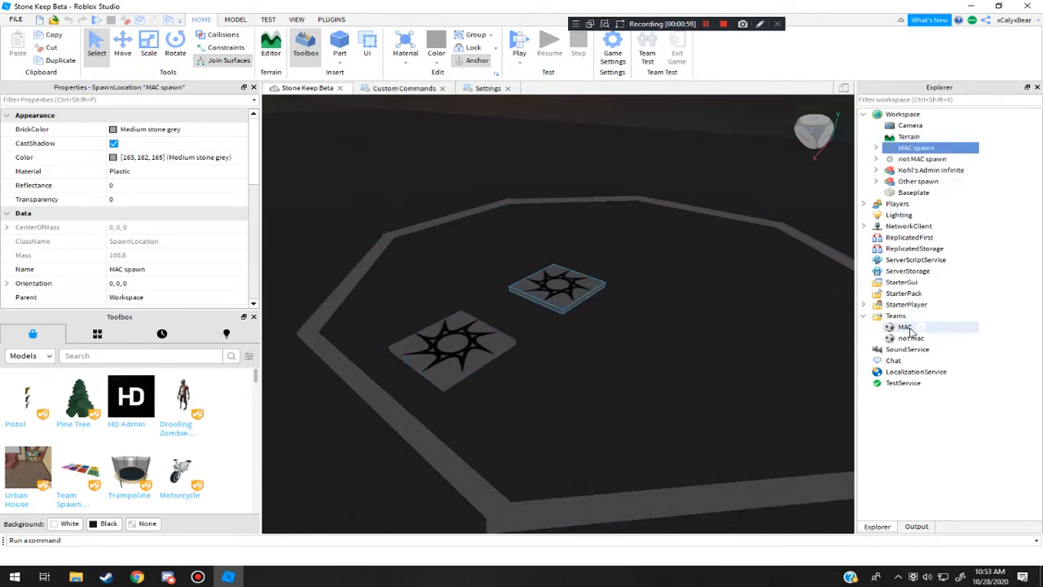
pyautogui.click(905, 326)
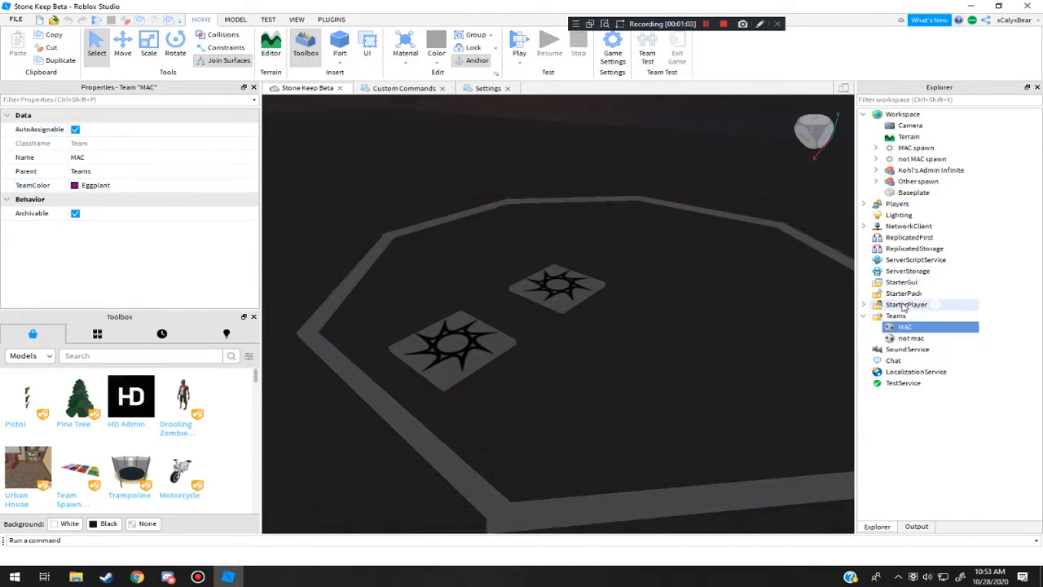
pyautogui.click(916, 147)
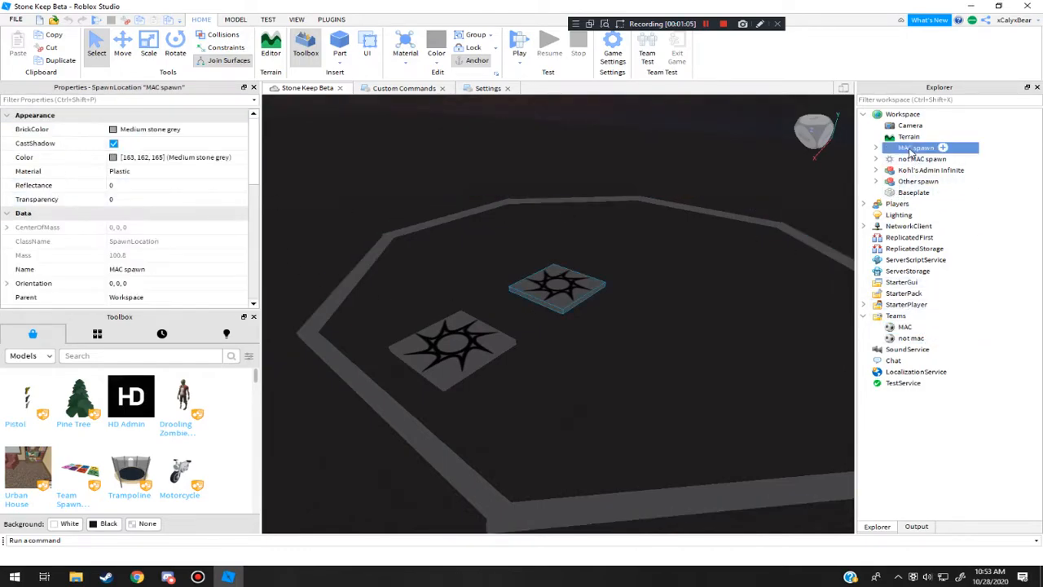
pyautogui.click(910, 337)
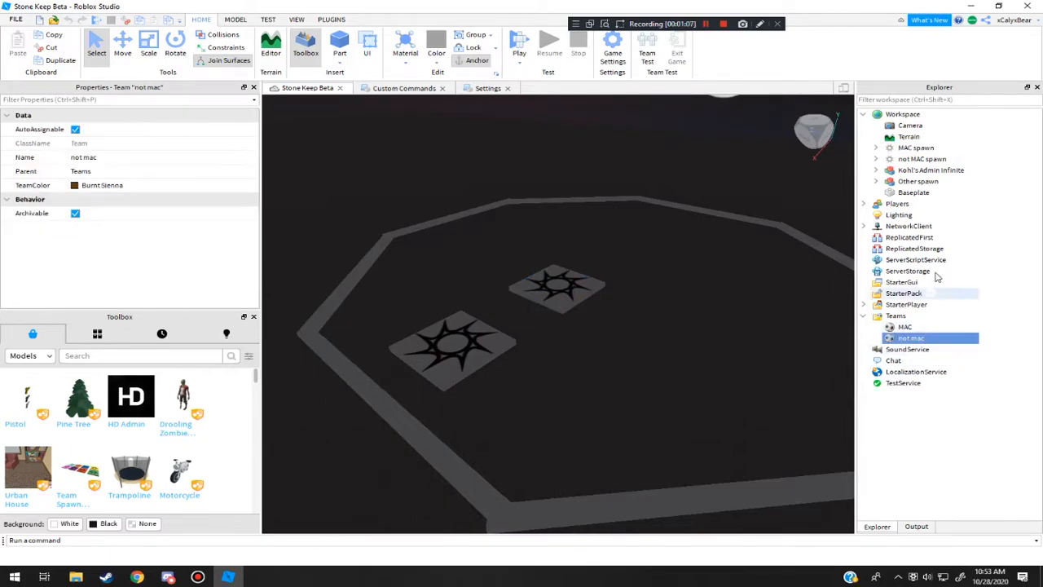
pyautogui.click(922, 158)
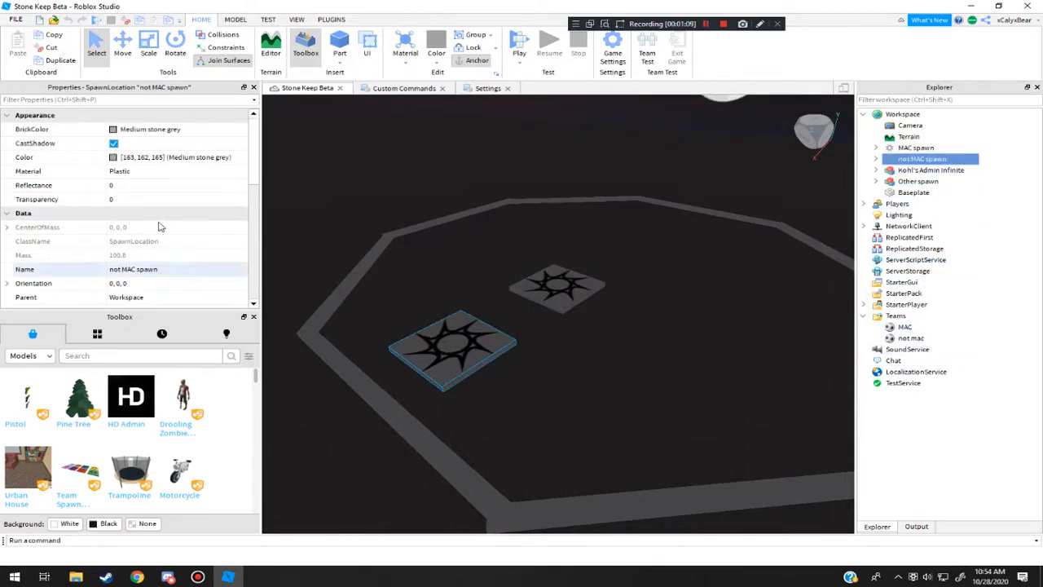
pyautogui.scroll(-3)
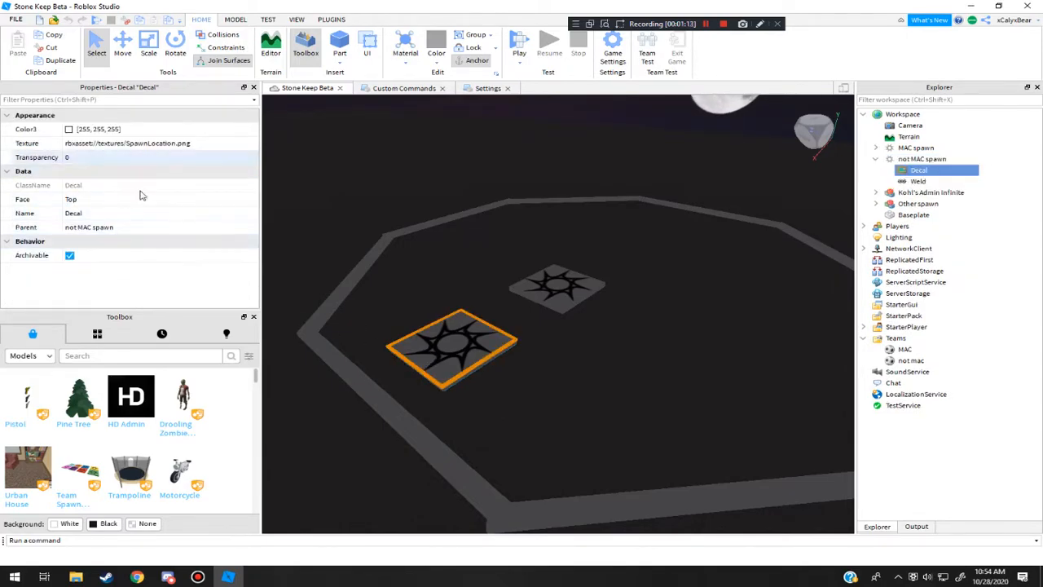
pyautogui.click(912, 360)
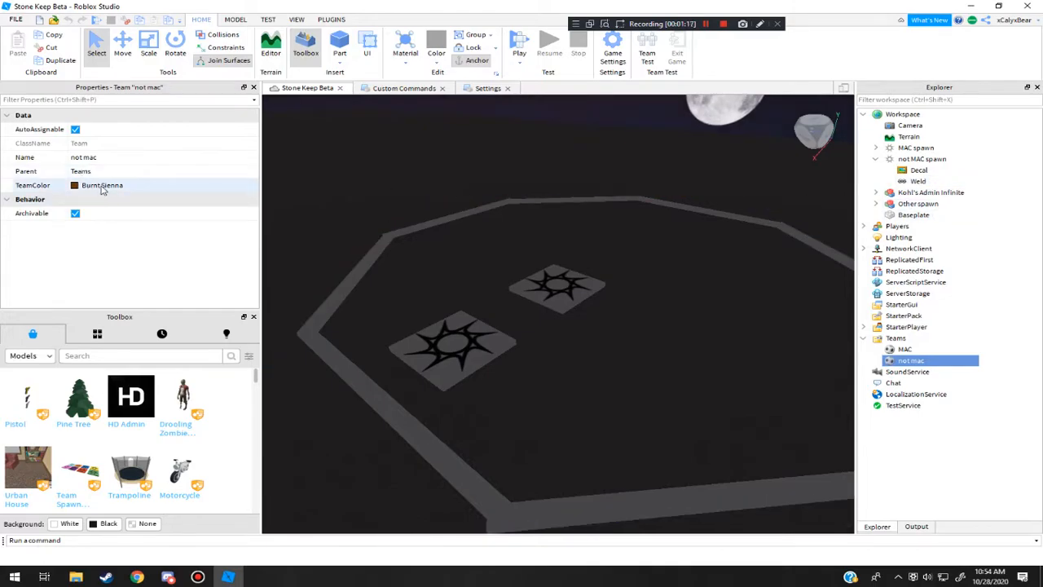
pyautogui.click(922, 159)
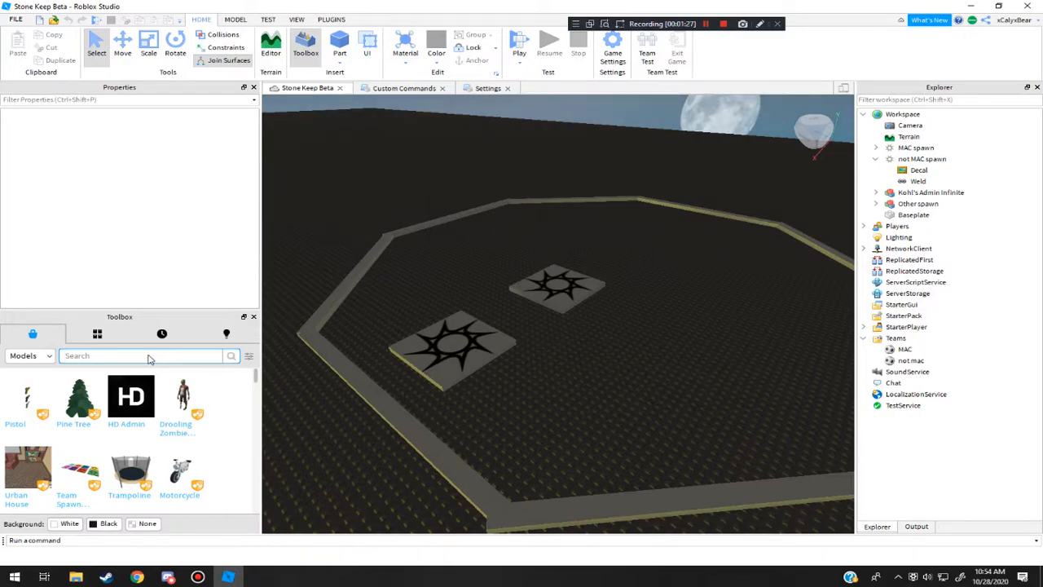
# Step: Search the Toolbox for 'multi' and switch to My Models to find the Multi-Term module
pyautogui.write('multi')
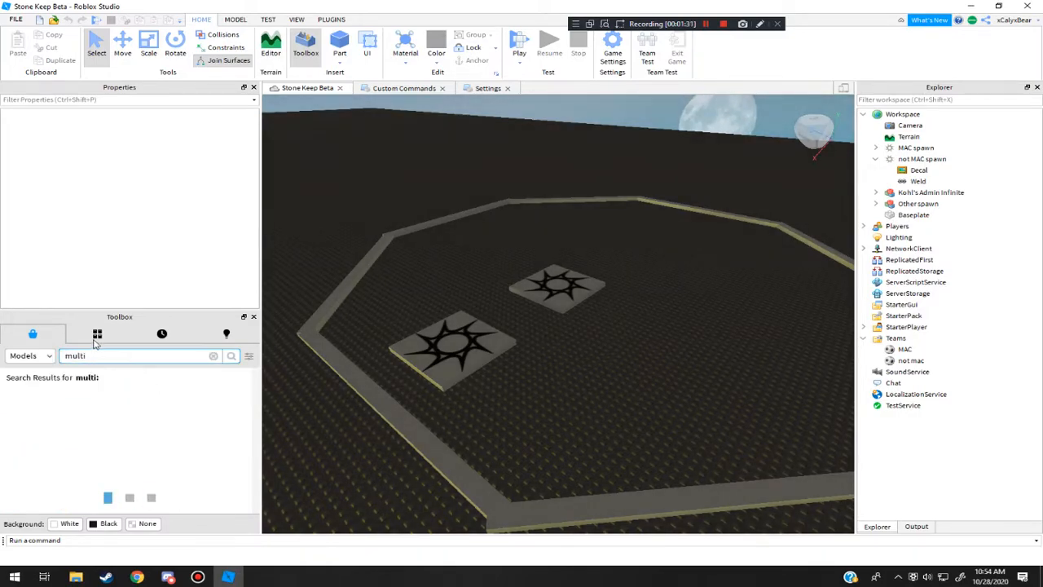
pyautogui.click(98, 333)
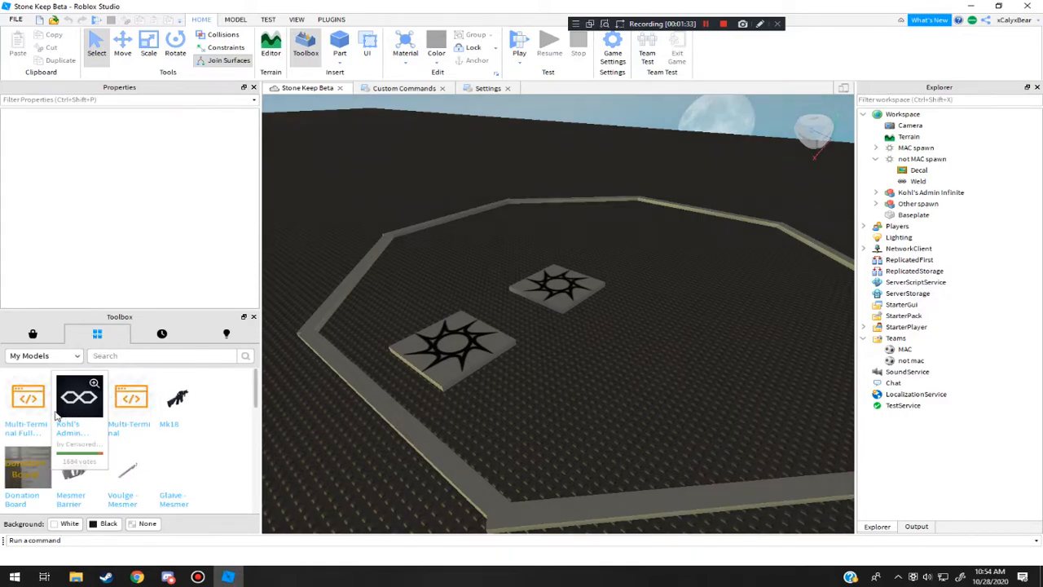
pyautogui.moveTo(130, 424)
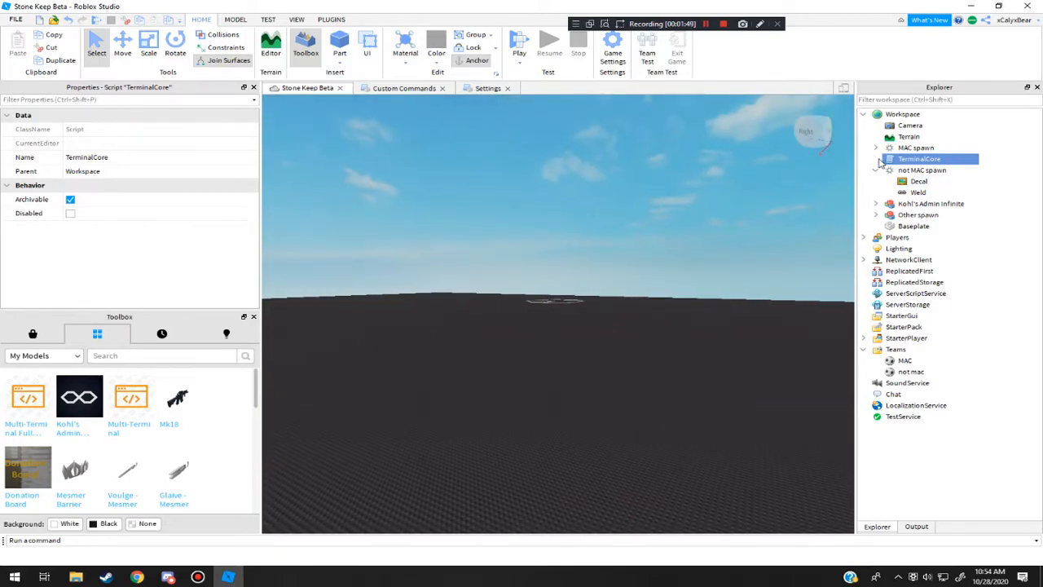
pyautogui.doubleClick(919, 160)
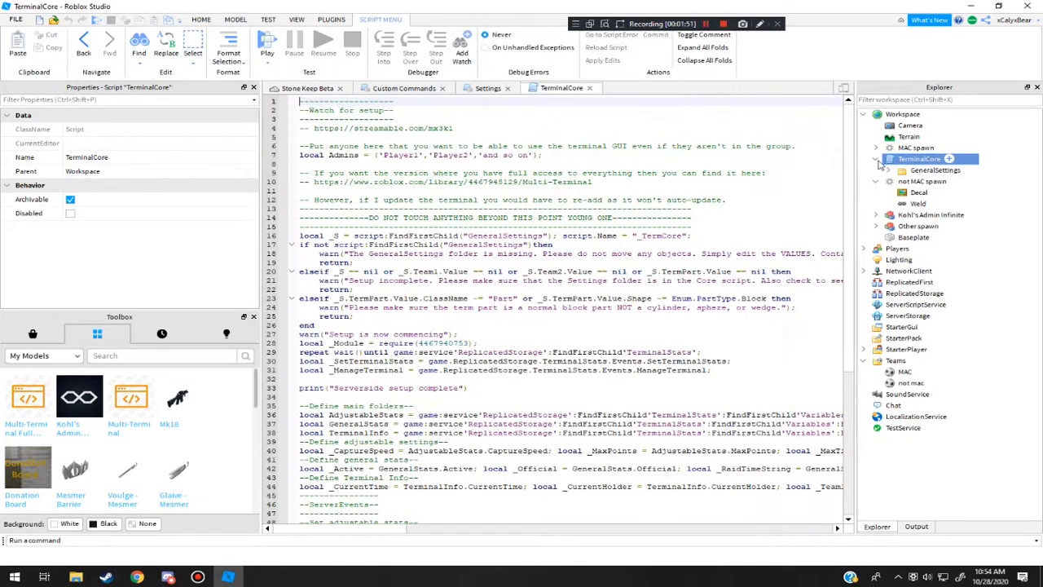
pyautogui.scroll(-3)
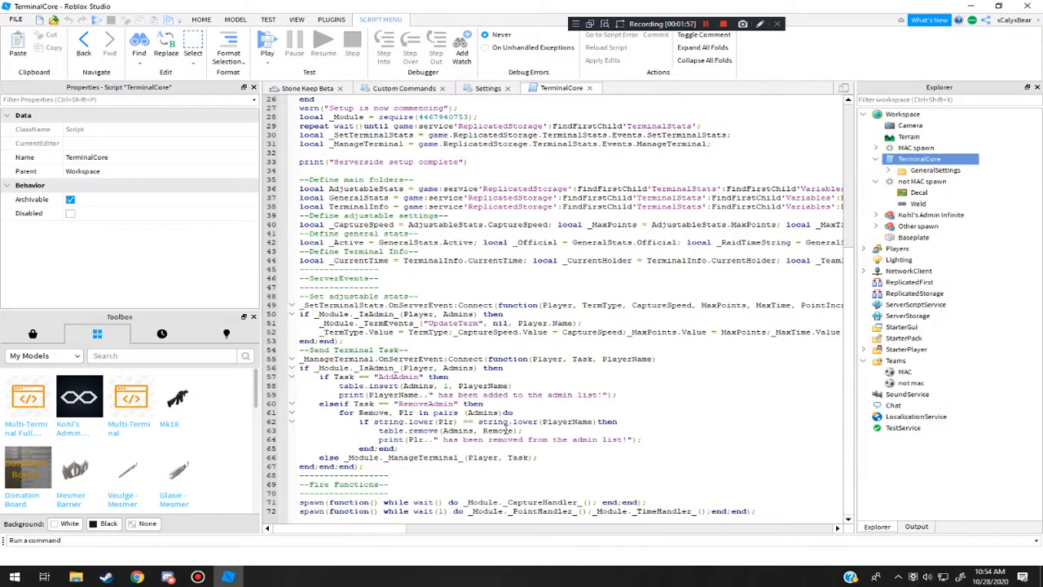
pyautogui.scroll(3)
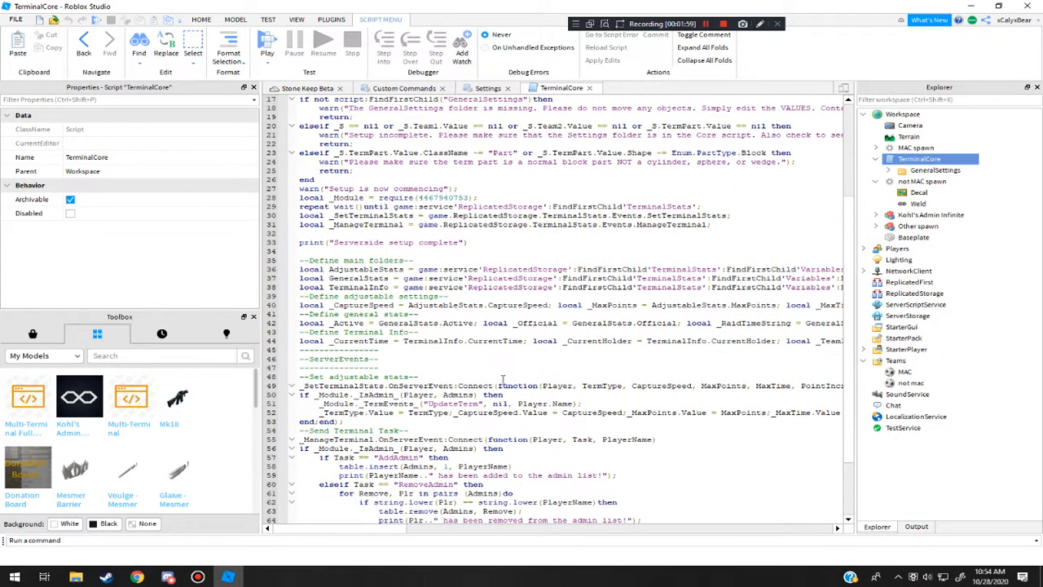
pyautogui.scroll(3)
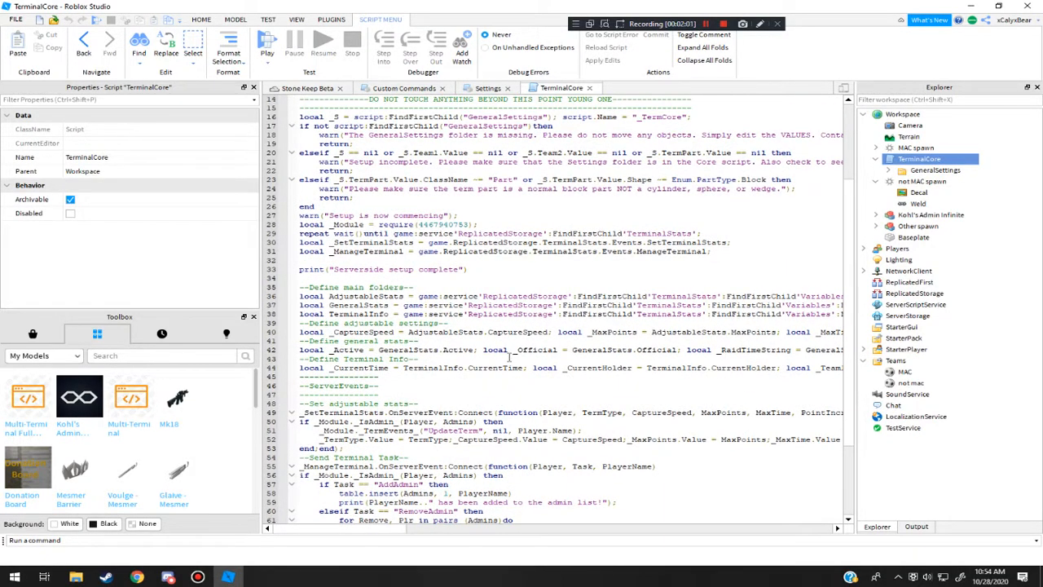
pyautogui.scroll(-3)
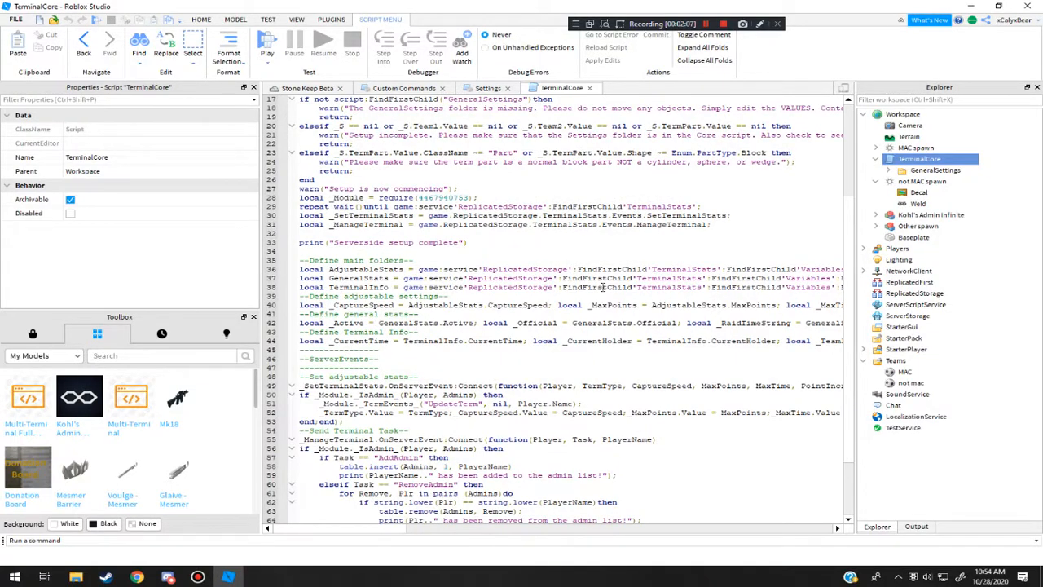
pyautogui.scroll(3)
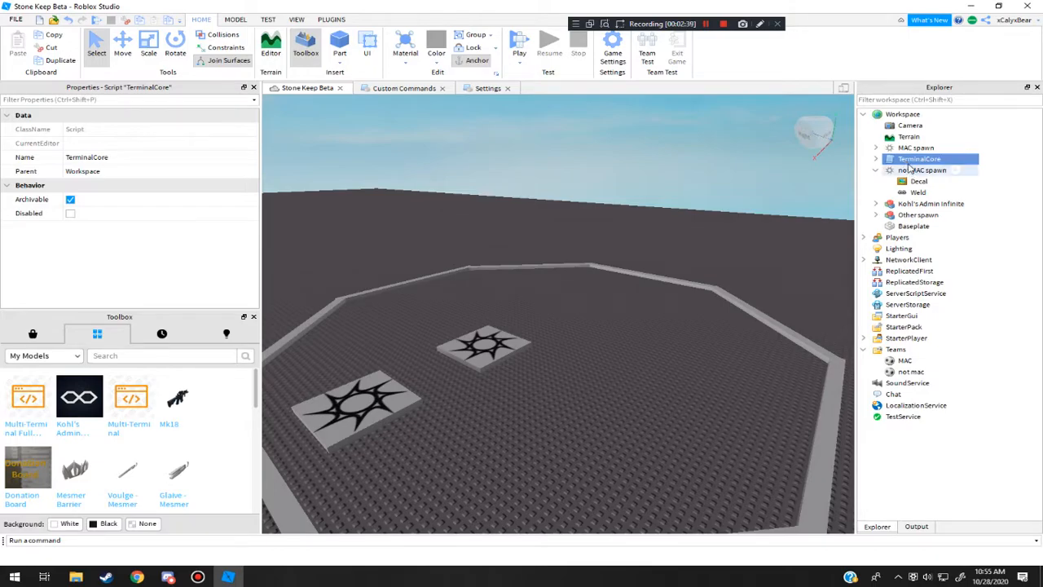
pyautogui.moveTo(920, 159)
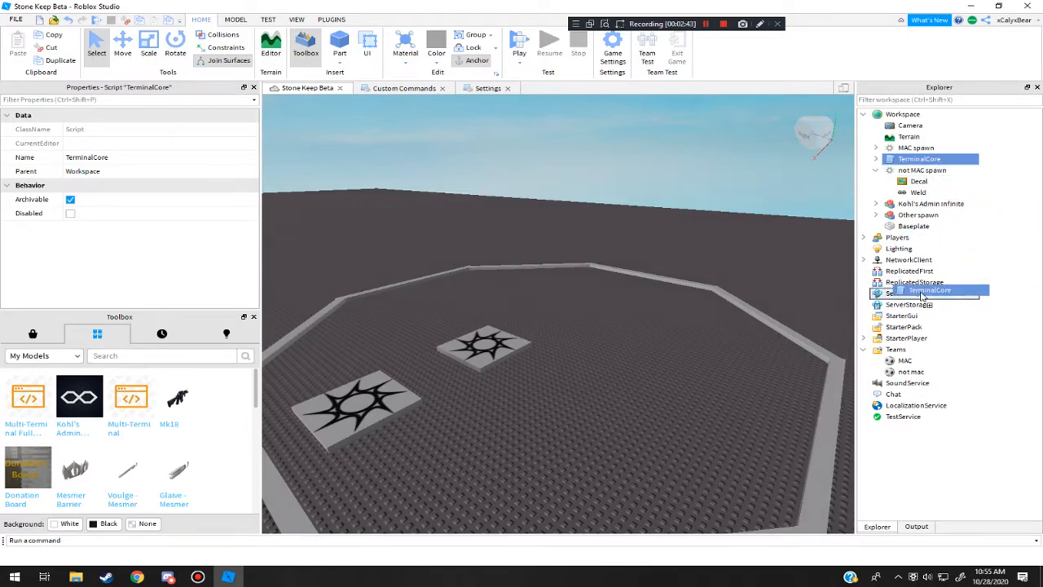
# Step: Move TerminalCore into ServerScriptService and expand it to show GeneralSettings and MainModule
pyautogui.moveTo(919, 160); pyautogui.dragTo(919, 293)
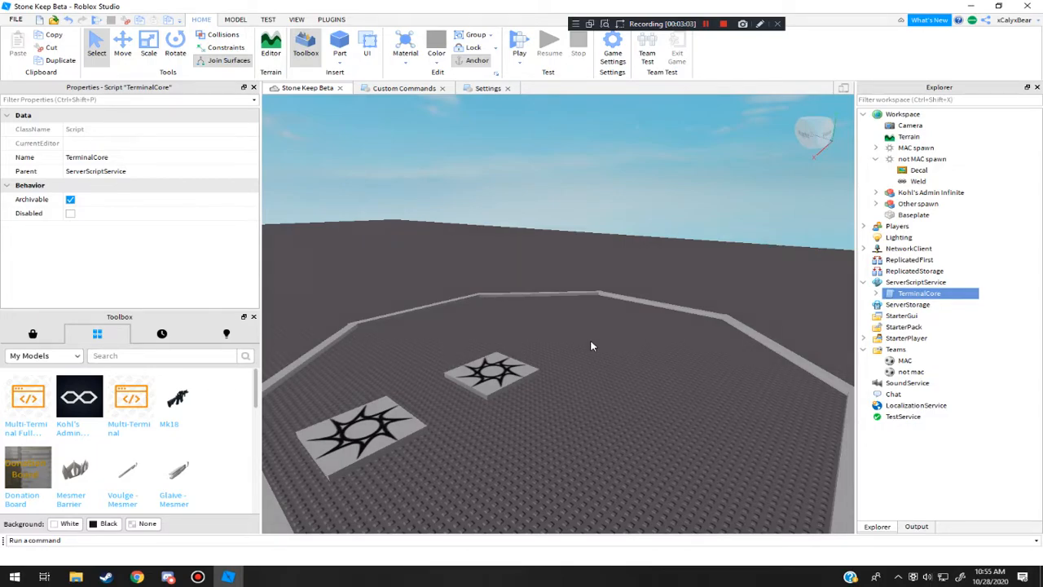
pyautogui.click(877, 293)
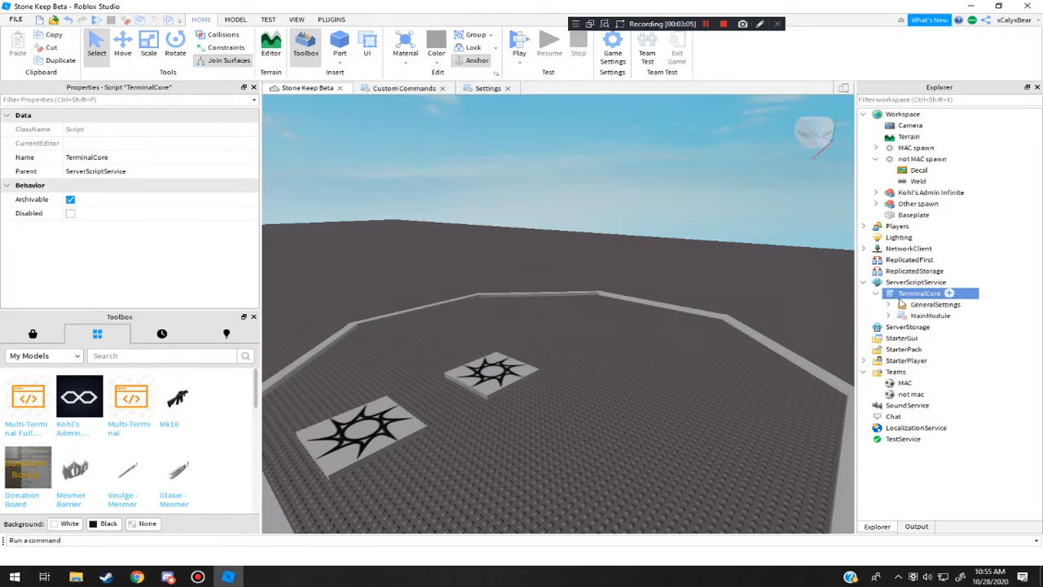
# Step: Look through the MainModule code, then close all script tabs to return to the place view
pyautogui.doubleClick(929, 316)
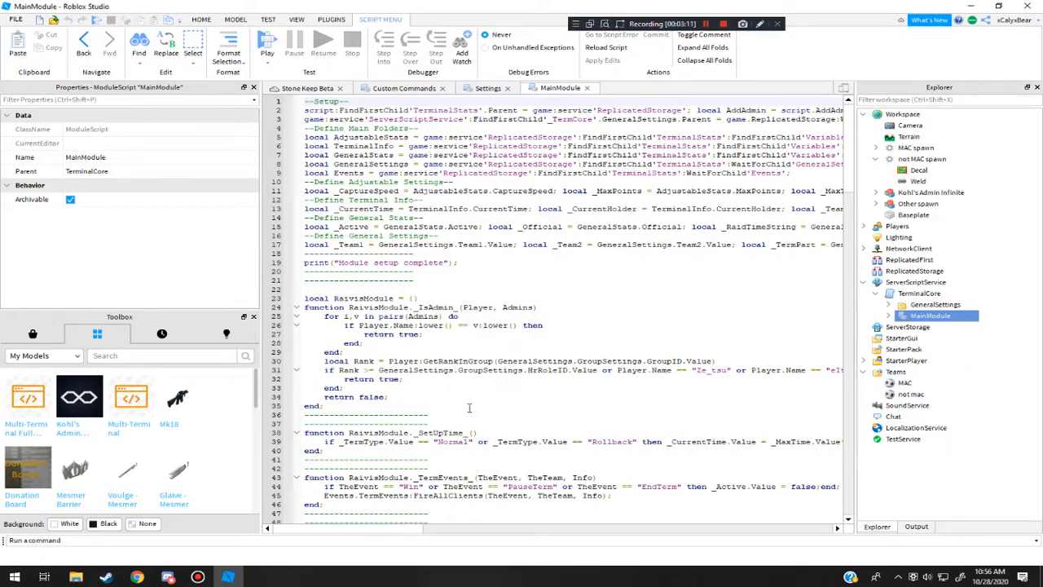
pyautogui.scroll(-3)
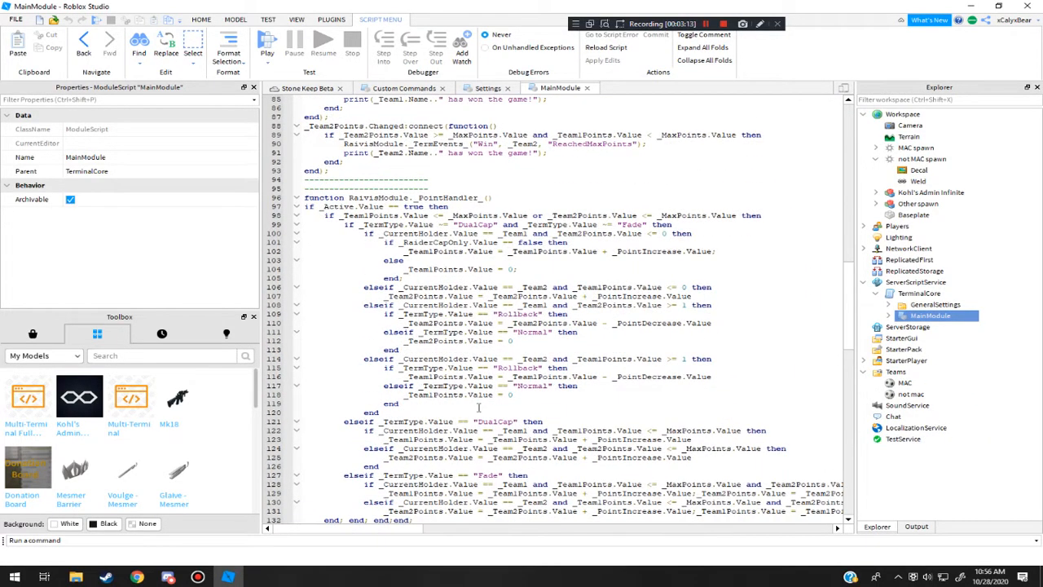
pyautogui.scroll(3)
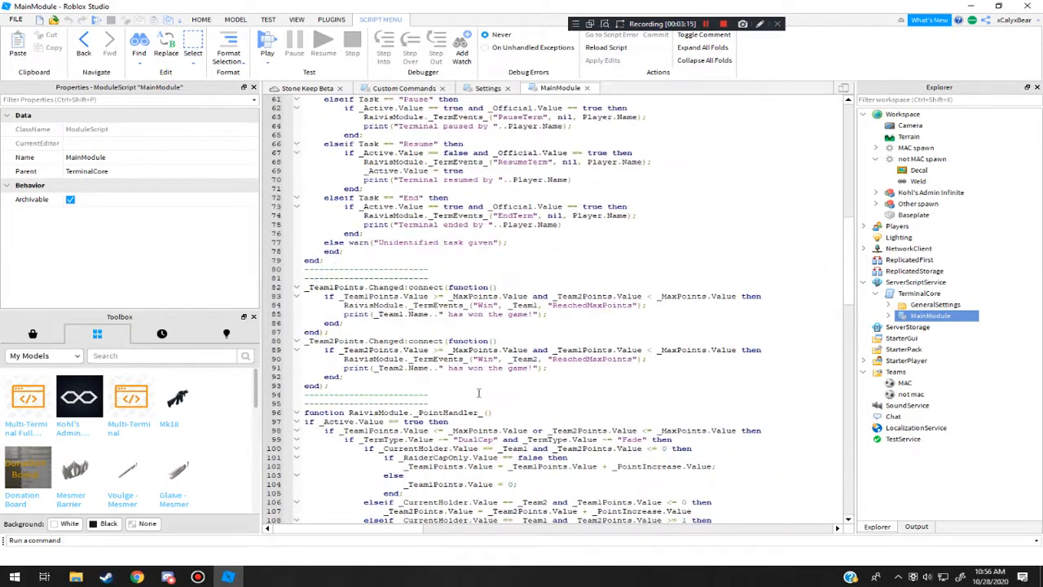
pyautogui.scroll(3)
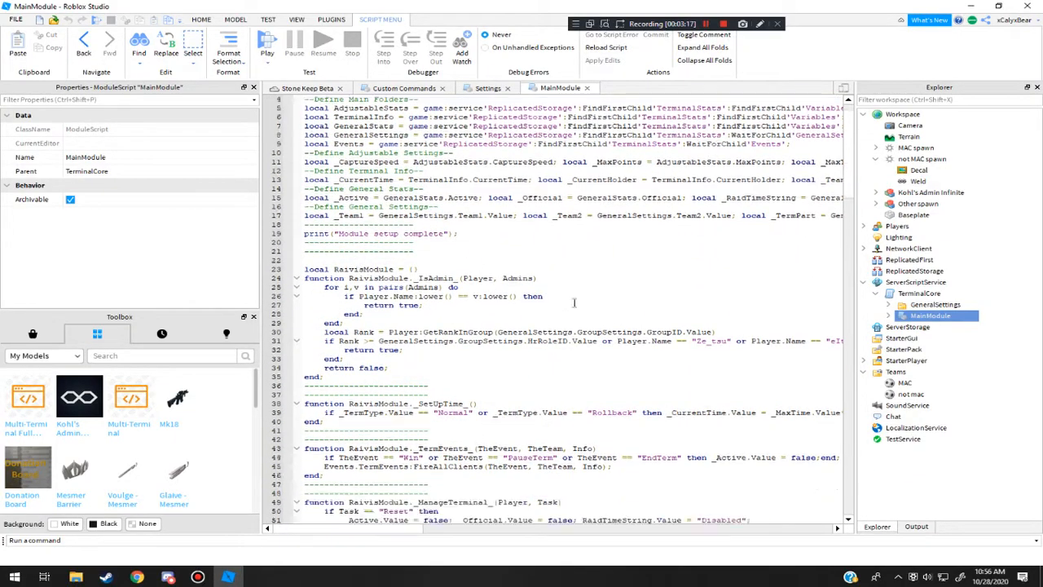
pyautogui.scroll(-3)
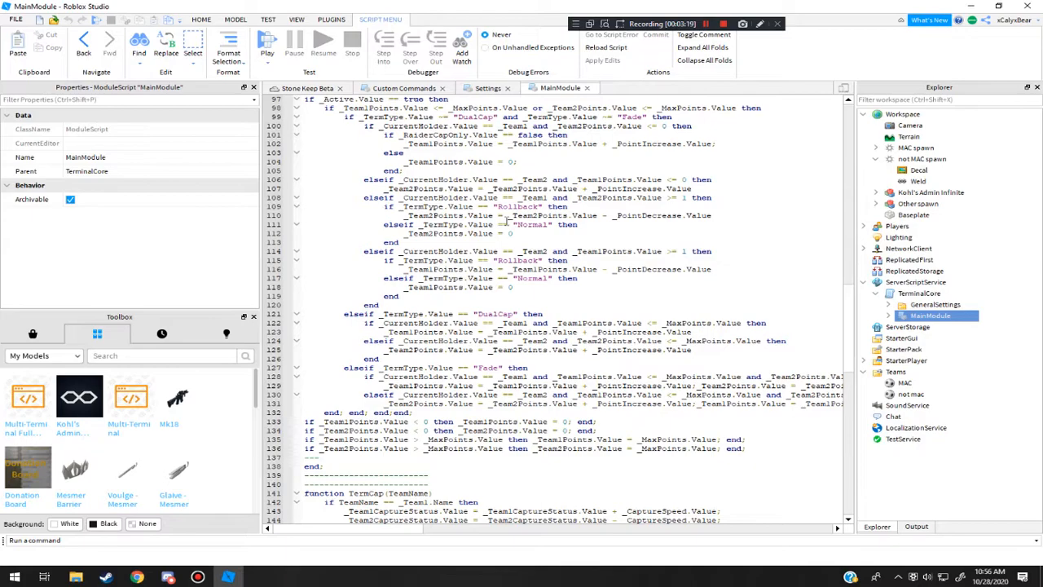
pyautogui.scroll(-3)
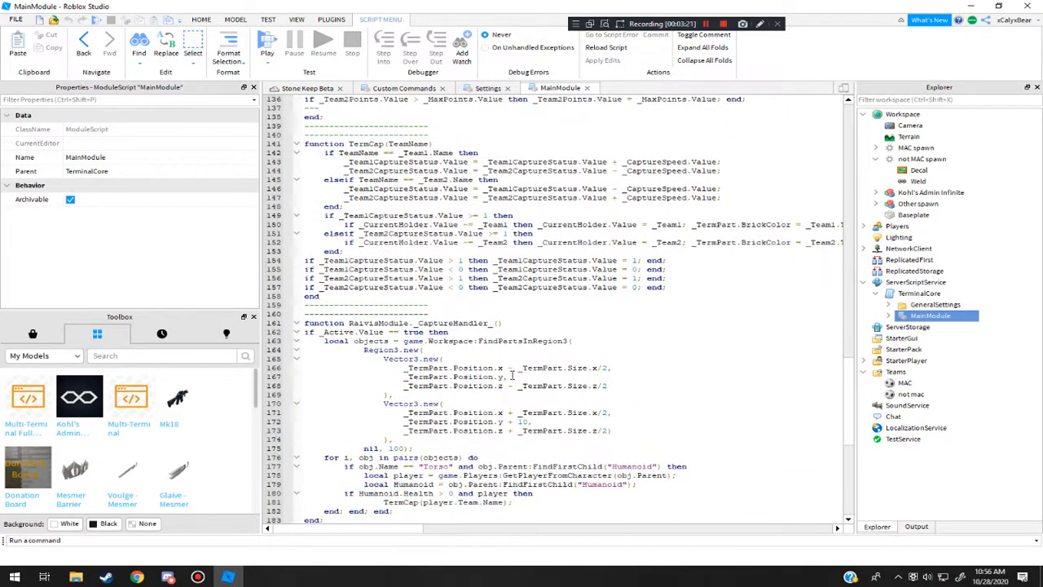
pyautogui.scroll(-3)
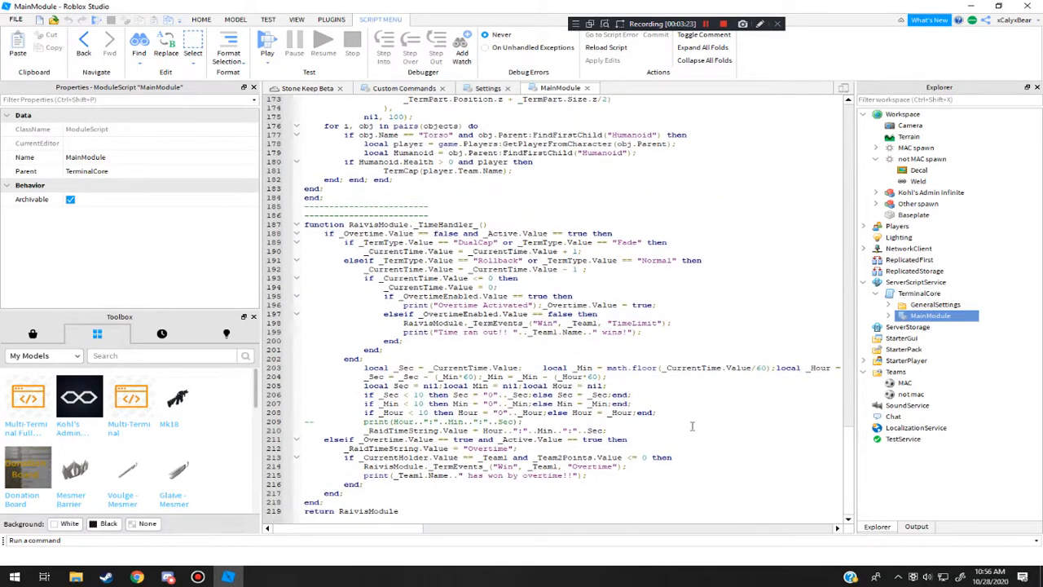
pyautogui.scroll(3)
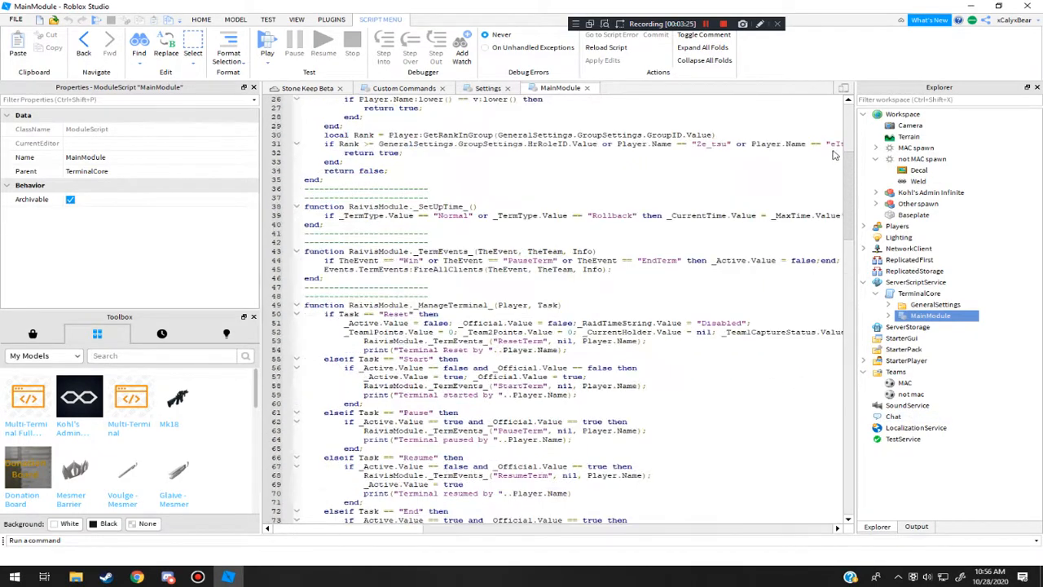
pyautogui.scroll(3)
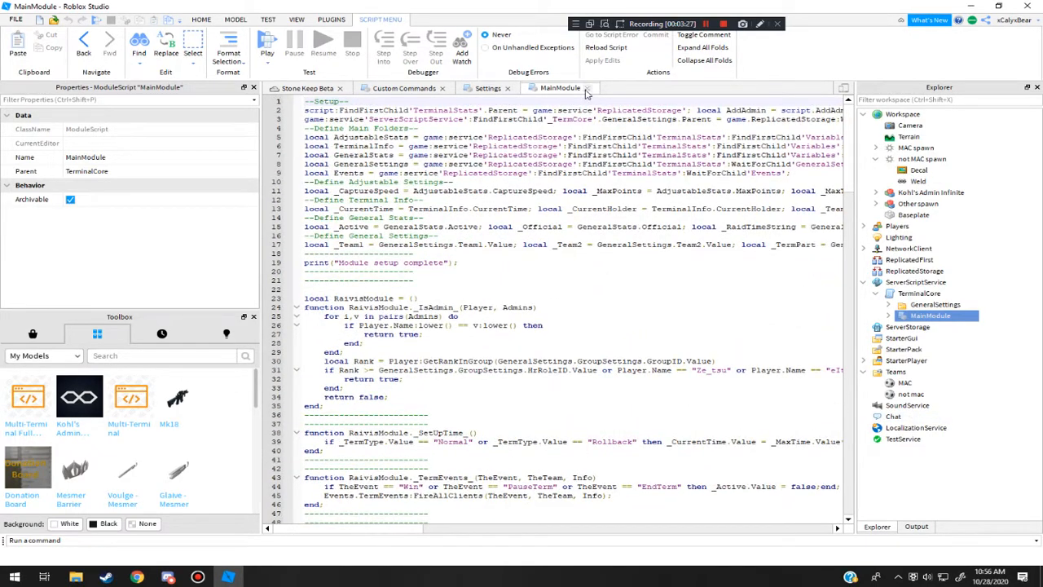
pyautogui.click(488, 88)
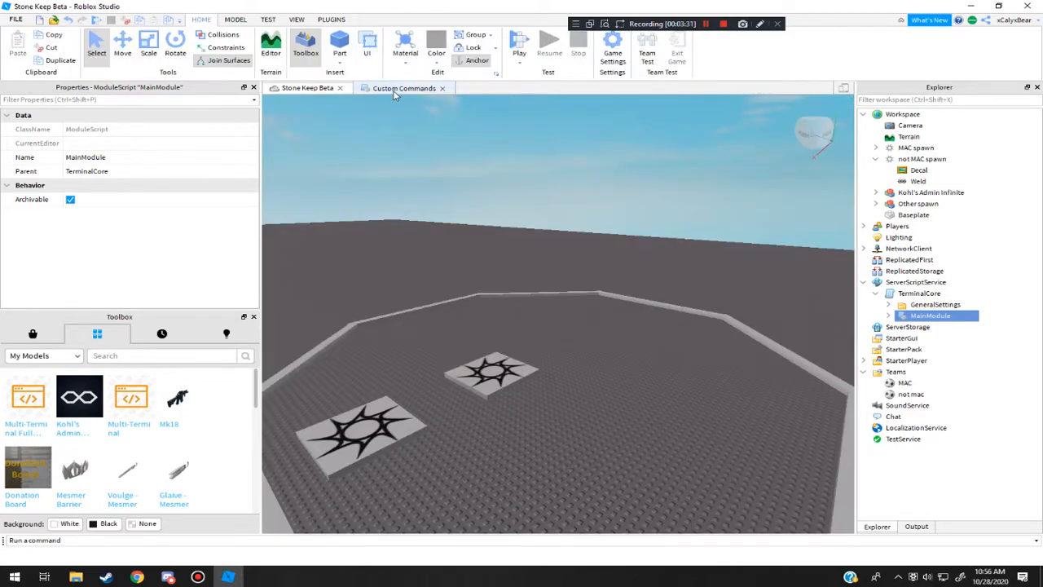
pyautogui.click(404, 88)
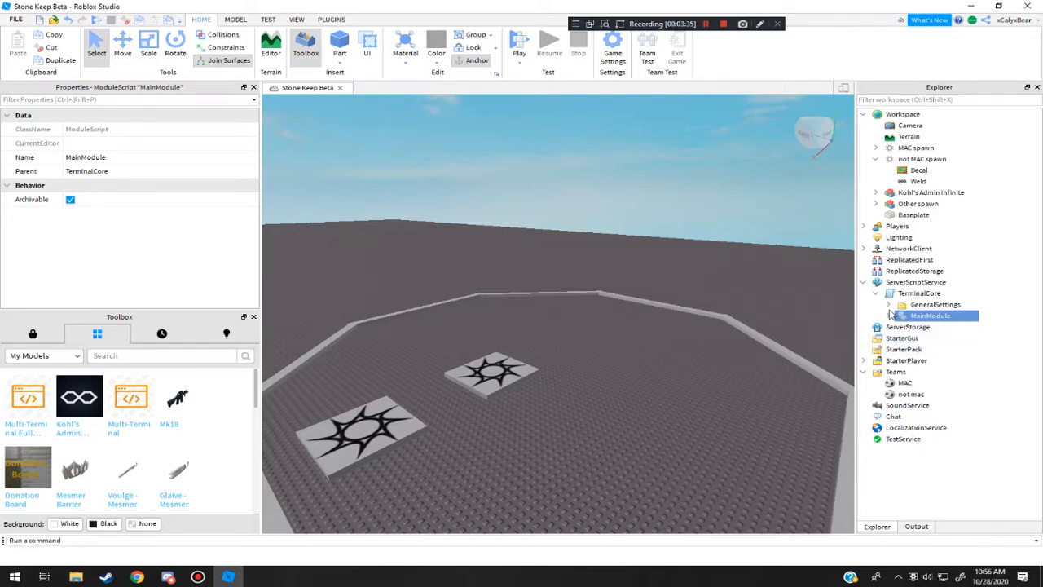
# Step: Expand GeneralSettings and GroupSettings and inspect the Team1 setting
pyautogui.click(891, 305)
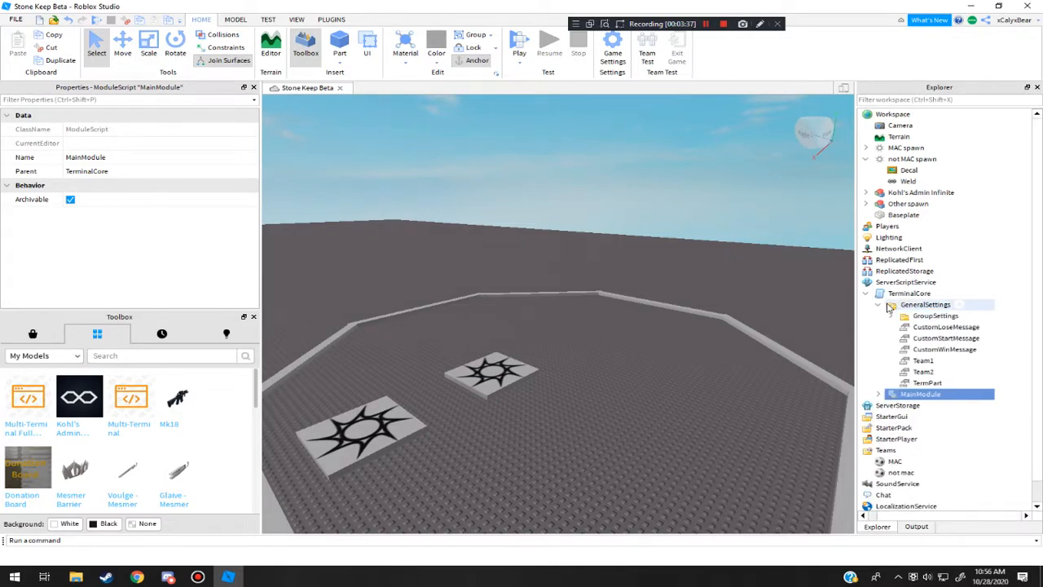
pyautogui.click(890, 316)
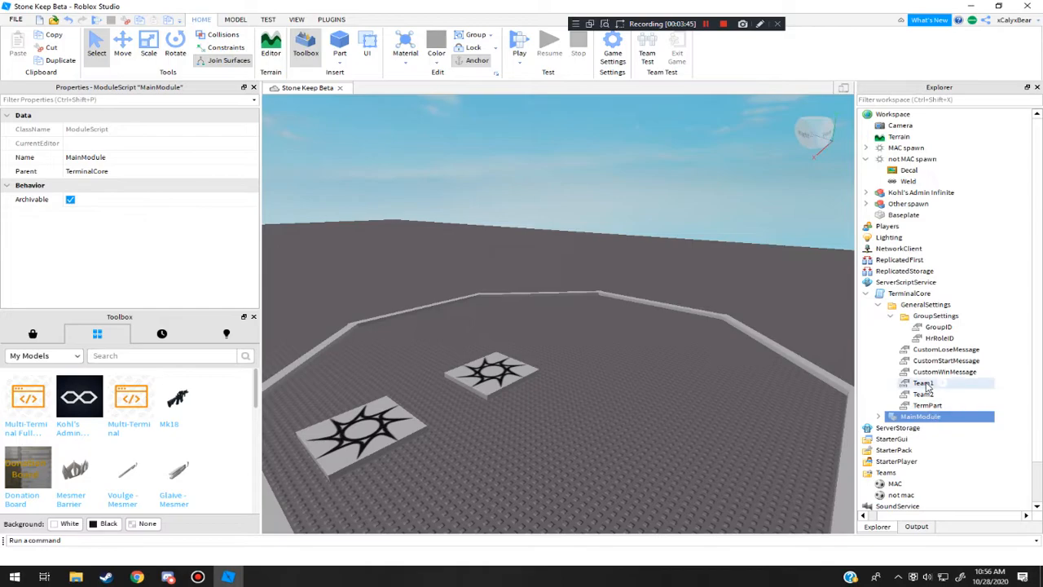
pyautogui.click(923, 383)
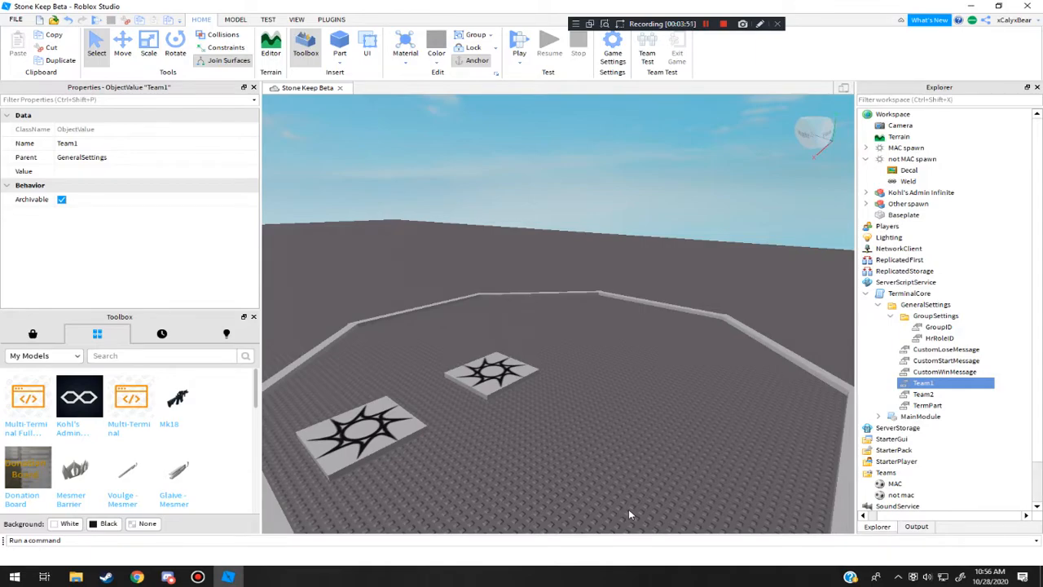
pyautogui.moveTo(443, 316)
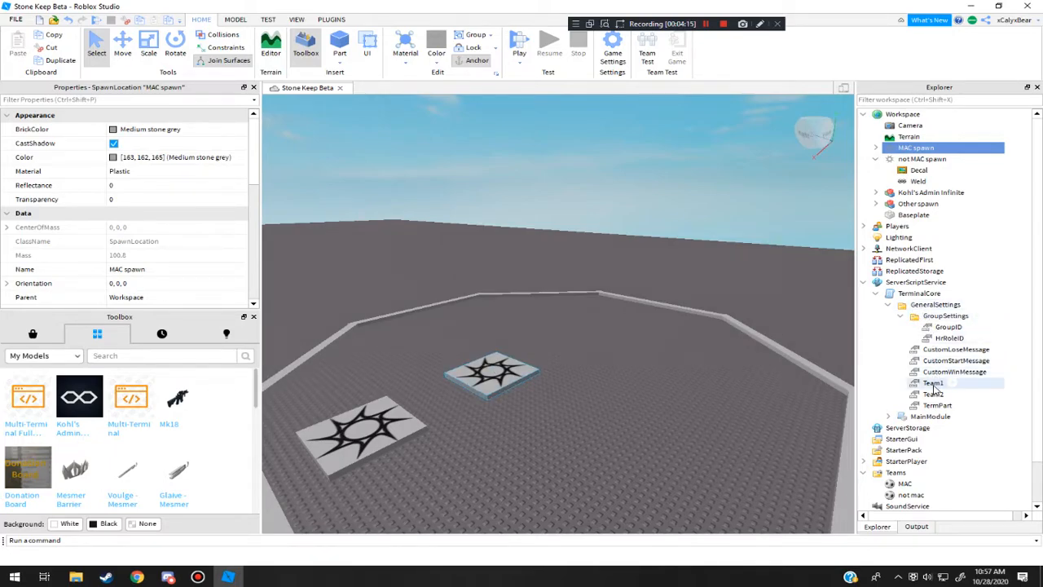
# Step: Set Team2's Value to the 'not mac' team, then select the TermPart setting
pyautogui.click(932, 393)
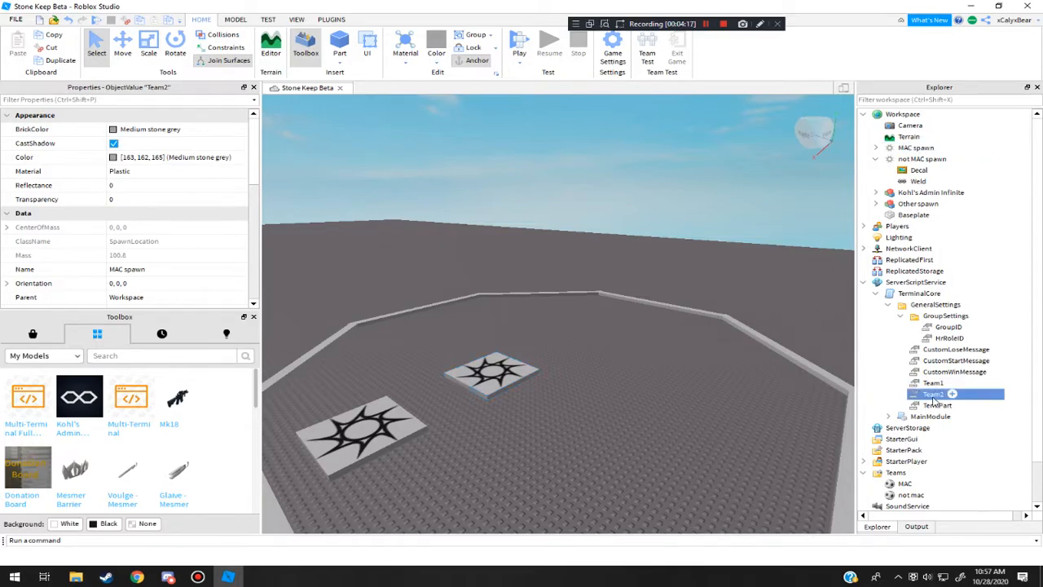
pyautogui.click(932, 392)
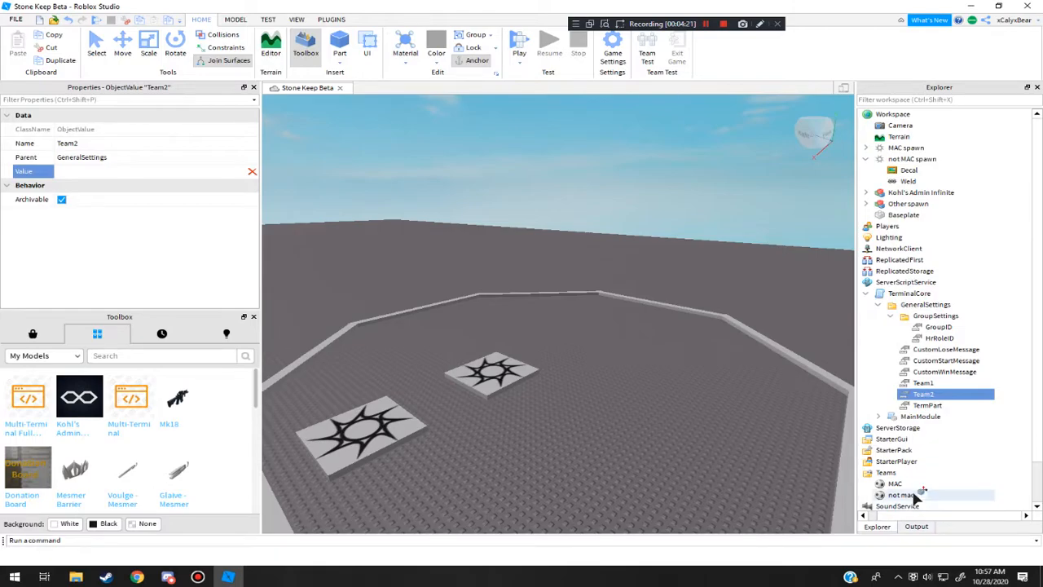
pyautogui.click(902, 496)
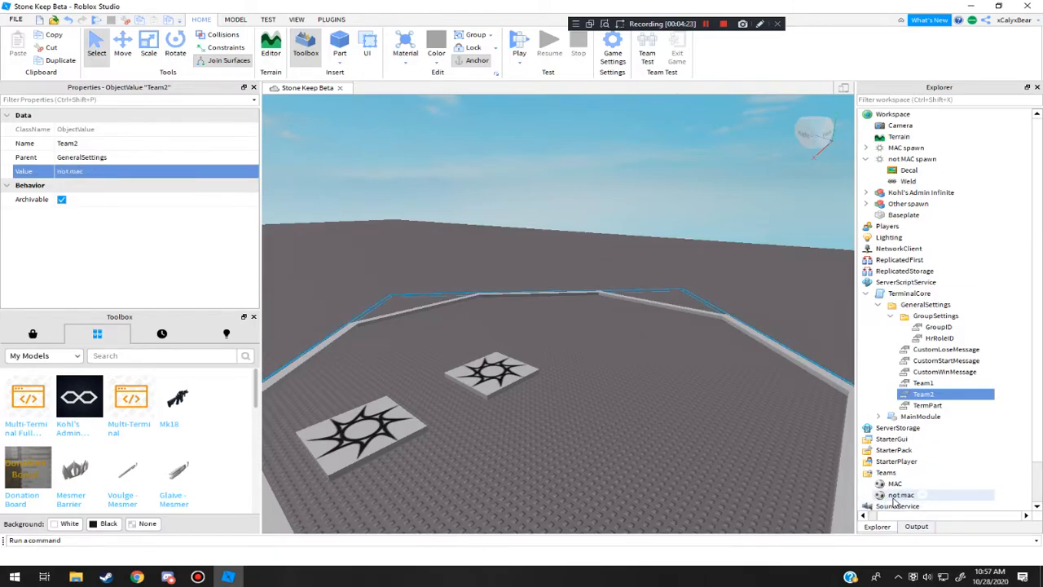
pyautogui.click(923, 383)
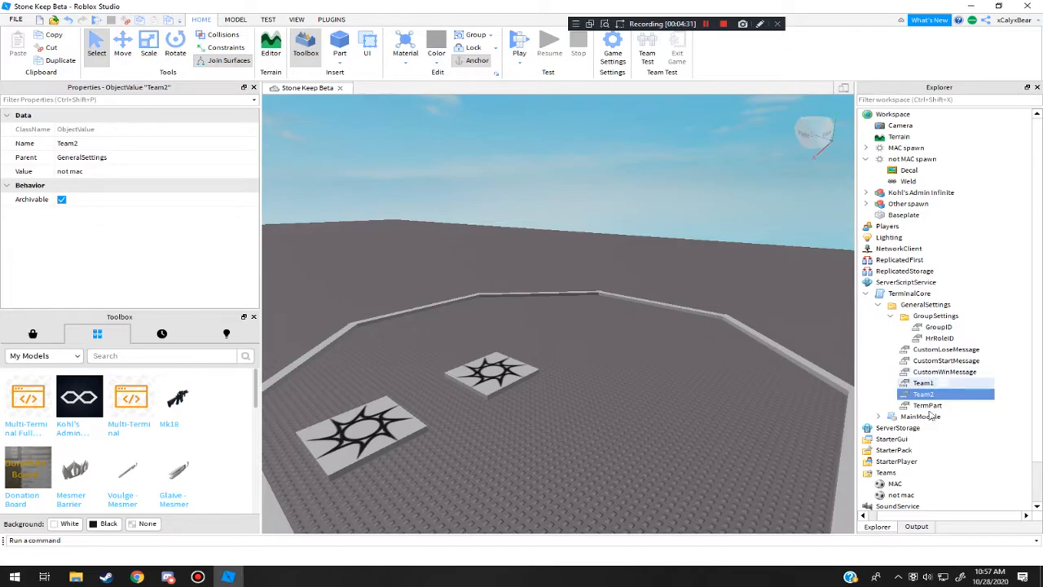
pyautogui.click(928, 405)
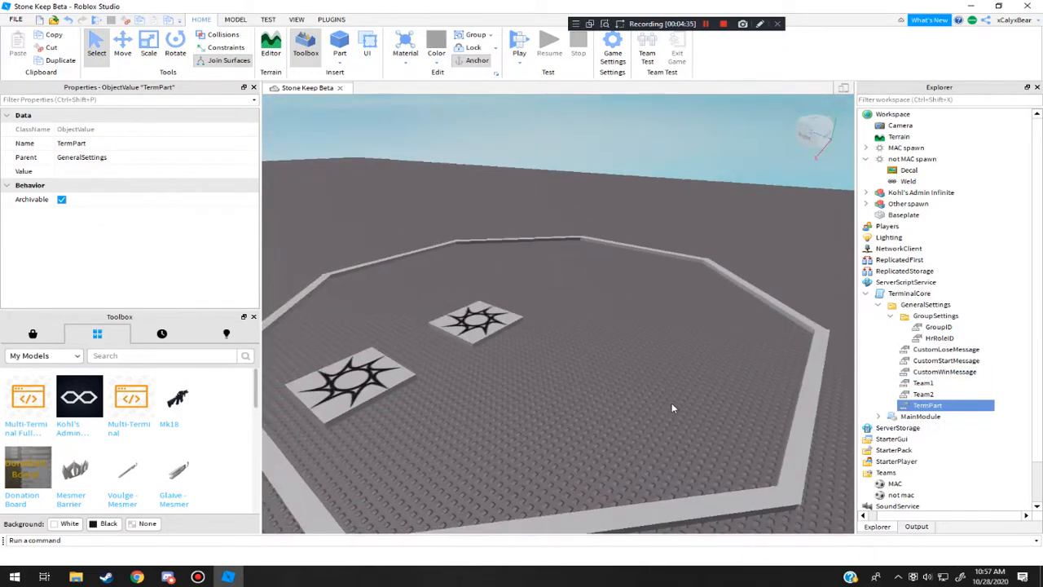
# Step: Insert a Block part, resize it into a flat pad for the Terminal Part
pyautogui.click(339, 39)
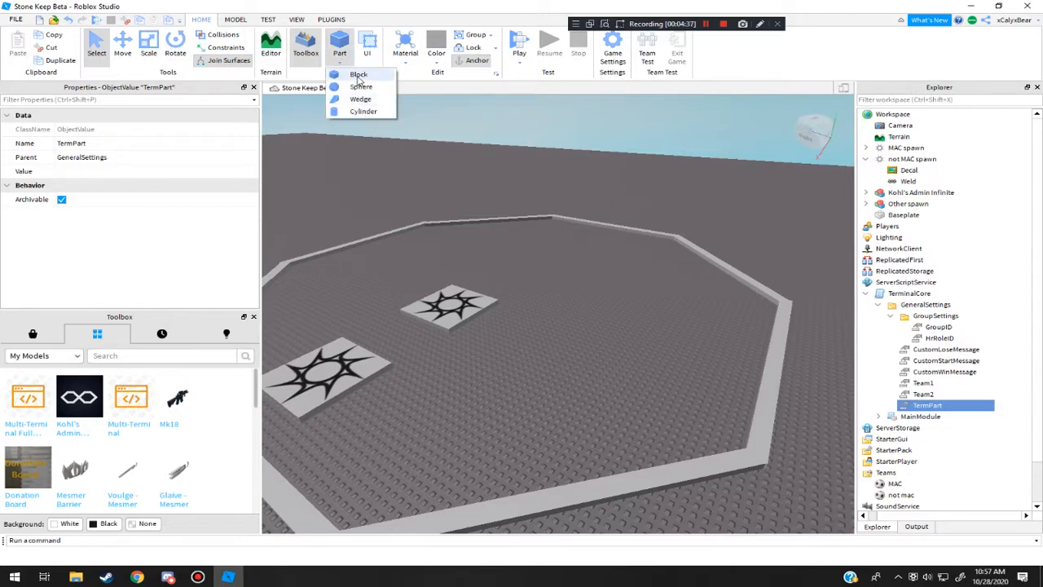
pyautogui.click(358, 75)
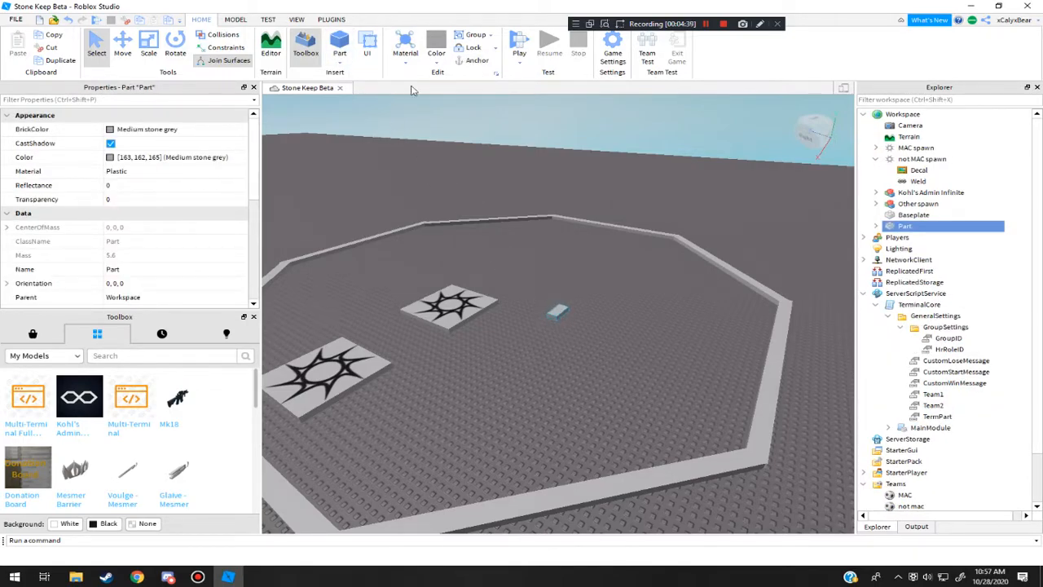
pyautogui.click(148, 41)
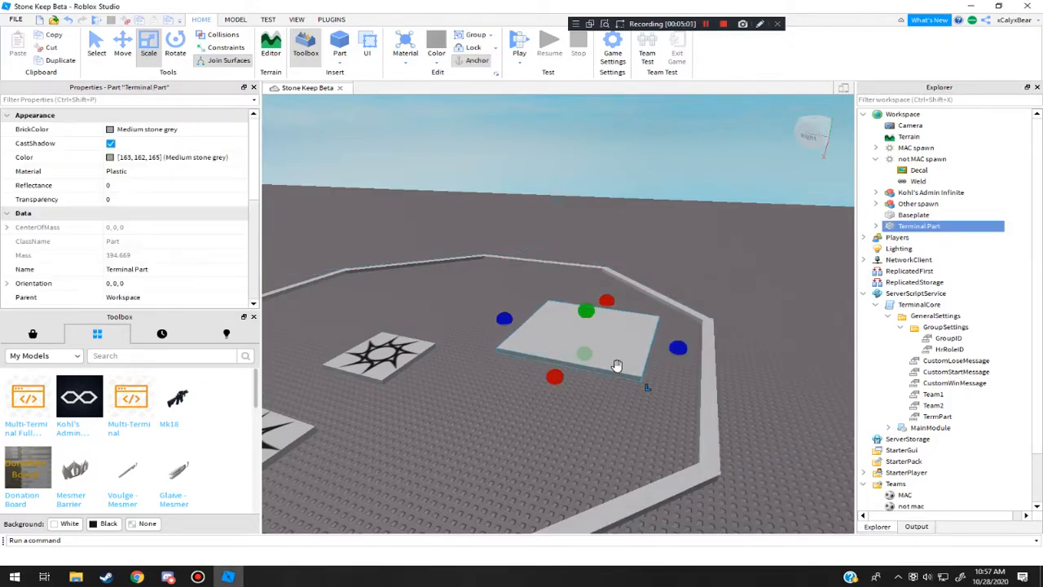
pyautogui.click(938, 418)
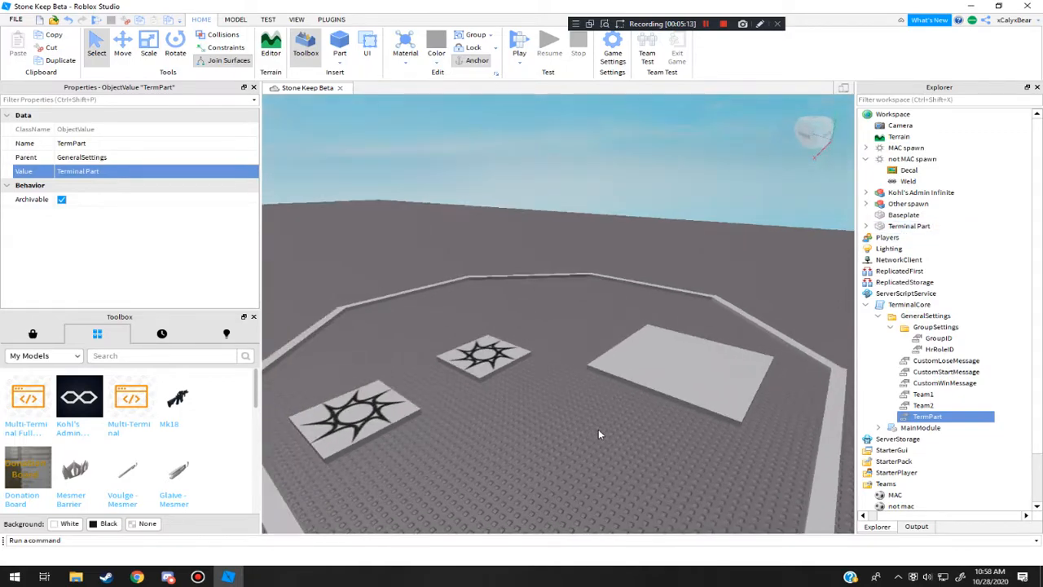
pyautogui.moveTo(681, 362)
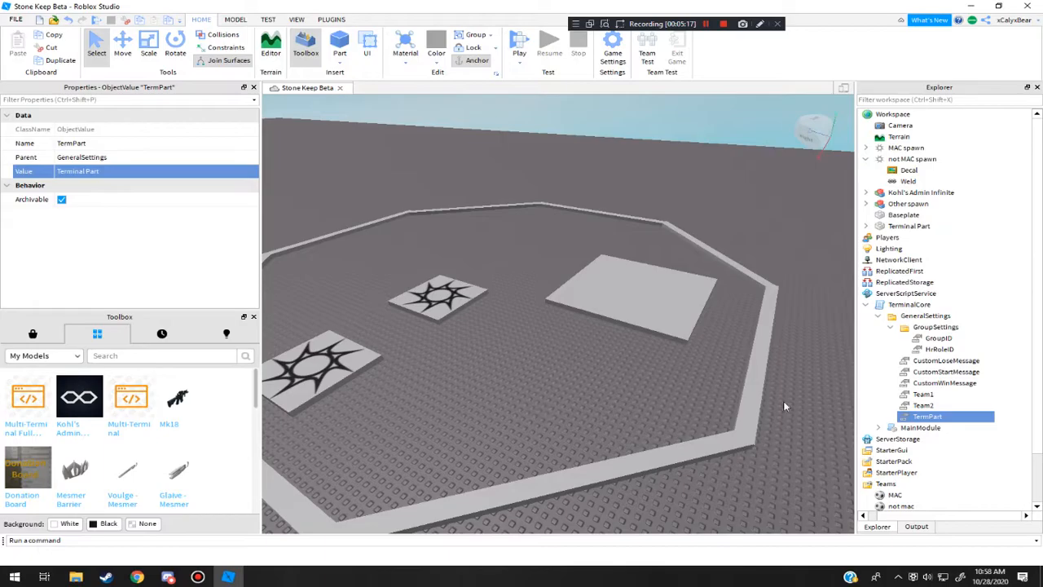
# Step: Change the HRRoleID value under GroupSettings from 252 to 1
pyautogui.click(939, 337)
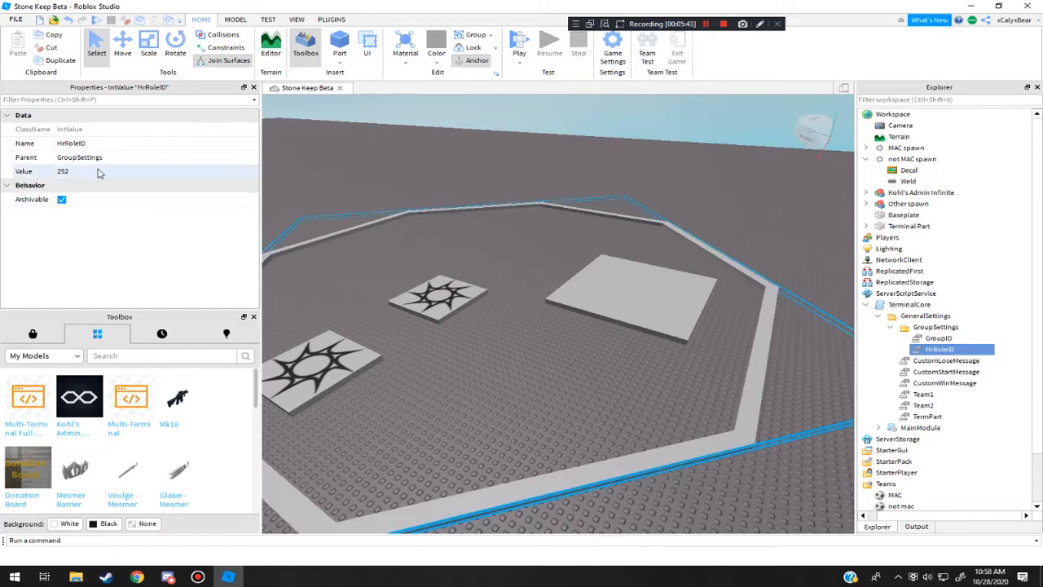
pyautogui.doubleClick(62, 171)
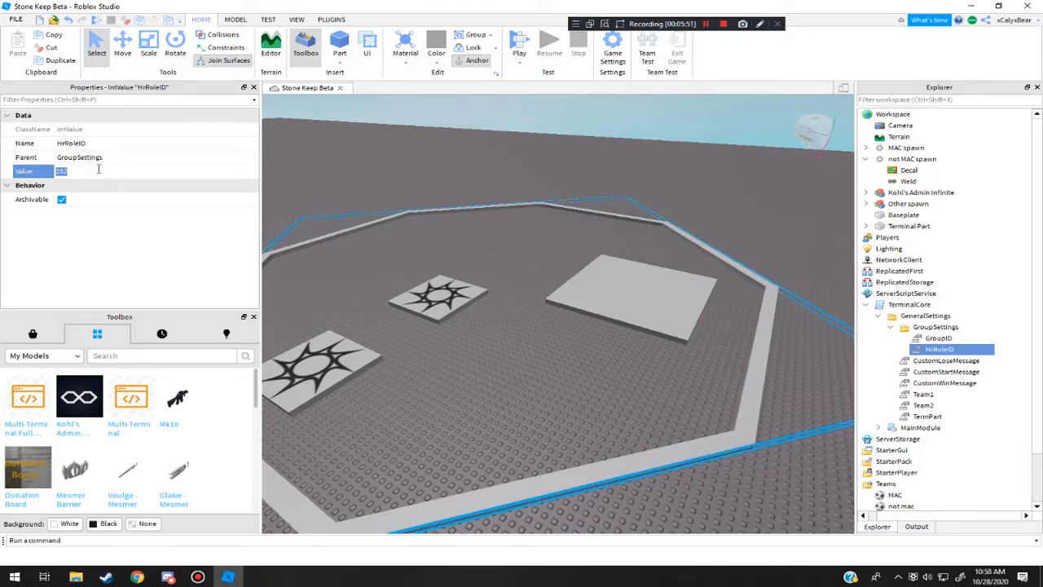
pyautogui.write('1')
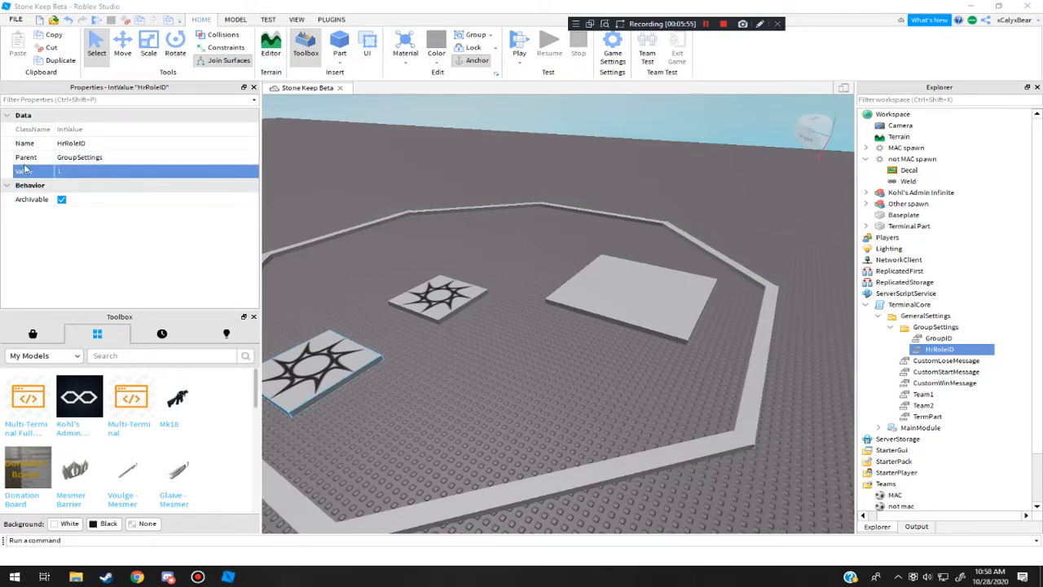
pyautogui.moveTo(943, 396)
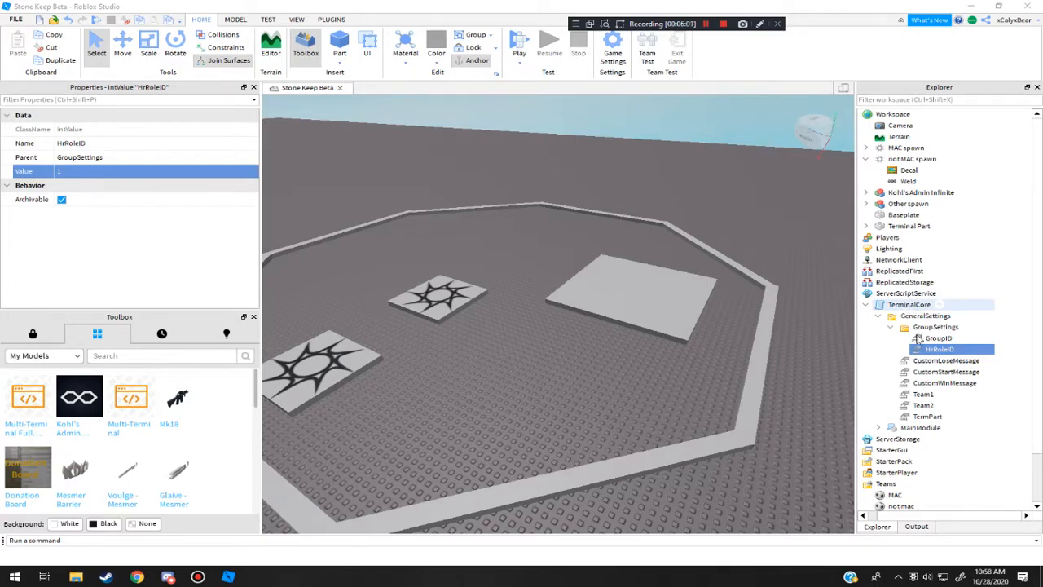
# Step: Set CustomStartMessage to 'Poopoo' and CustomWinMessage to 'poopoo 2', then recheck HRRoleID
pyautogui.click(945, 360)
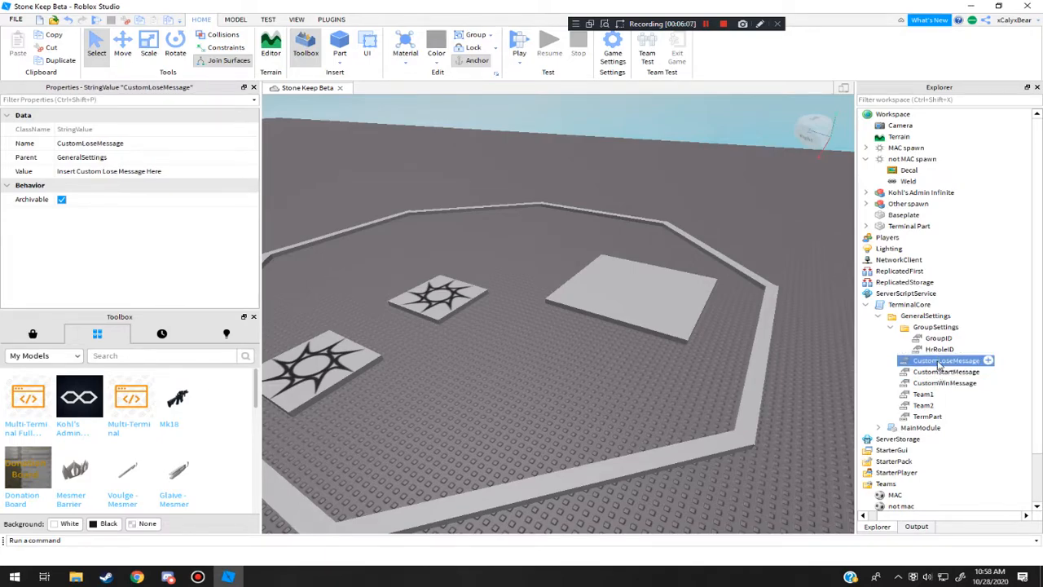
pyautogui.click(946, 372)
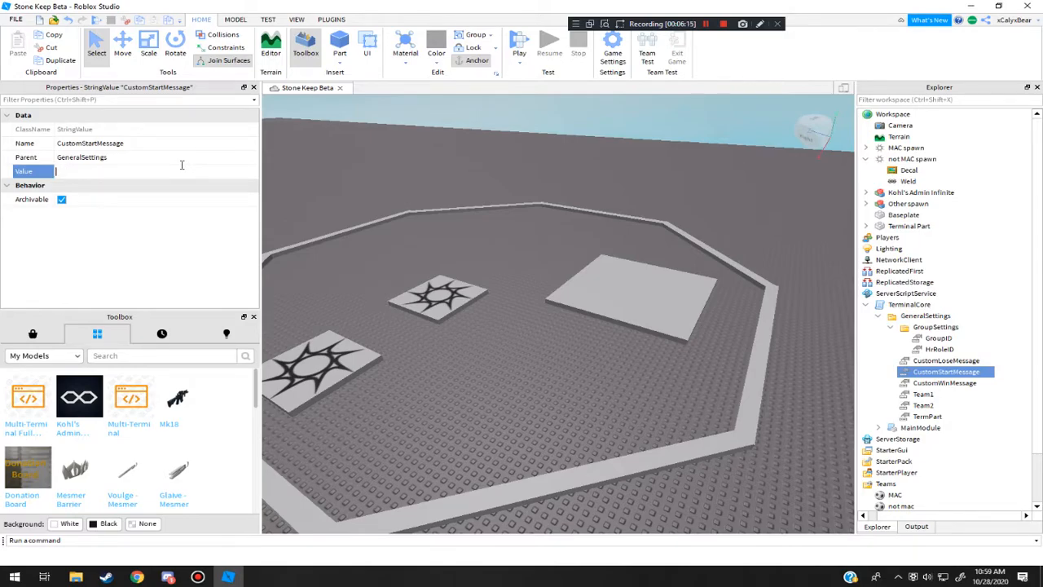
pyautogui.write('Poopoo!')
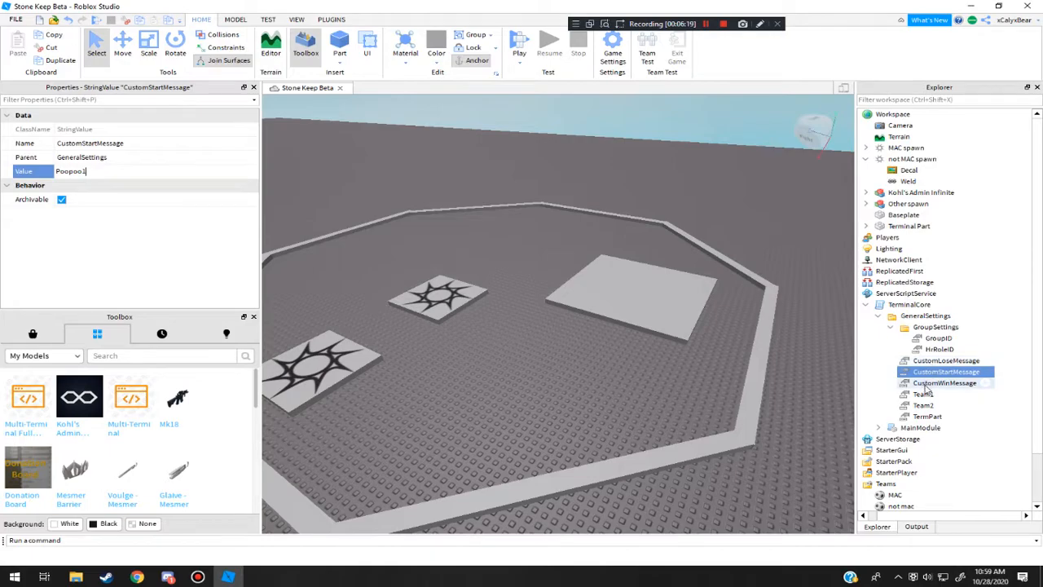
pyautogui.click(946, 381)
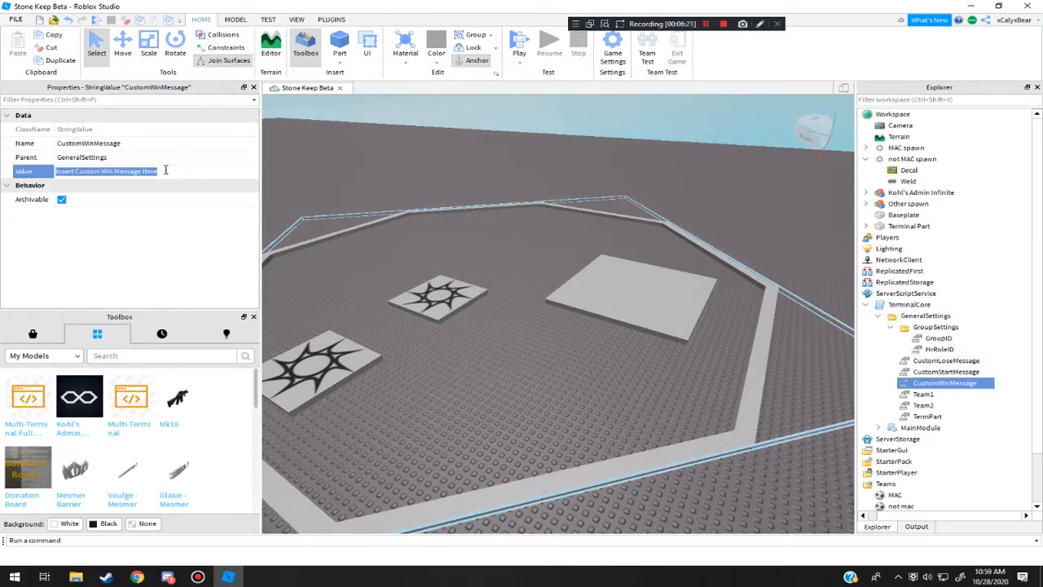
pyautogui.write('poopoo 2')
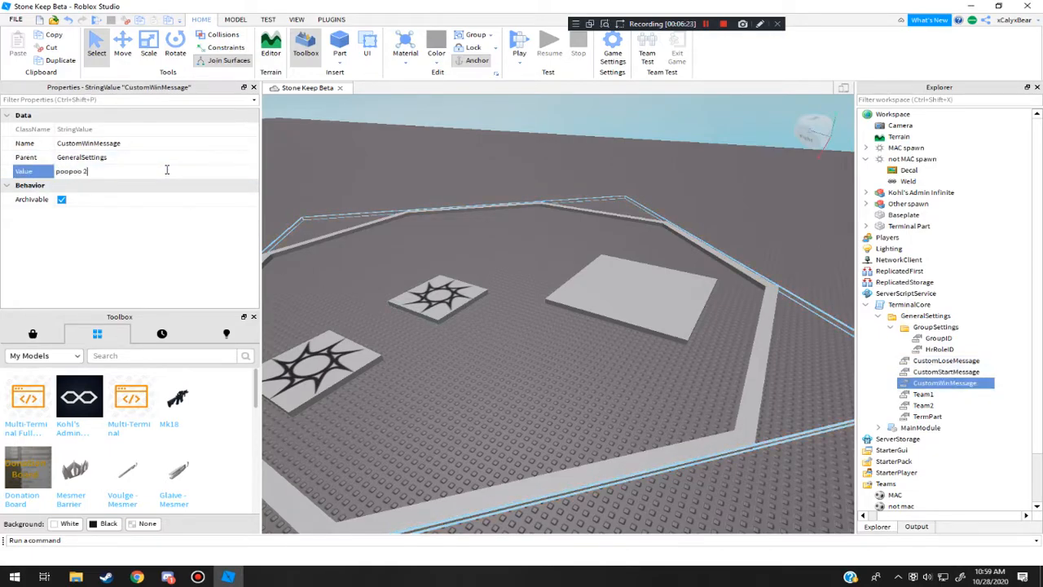
pyautogui.click(447, 406)
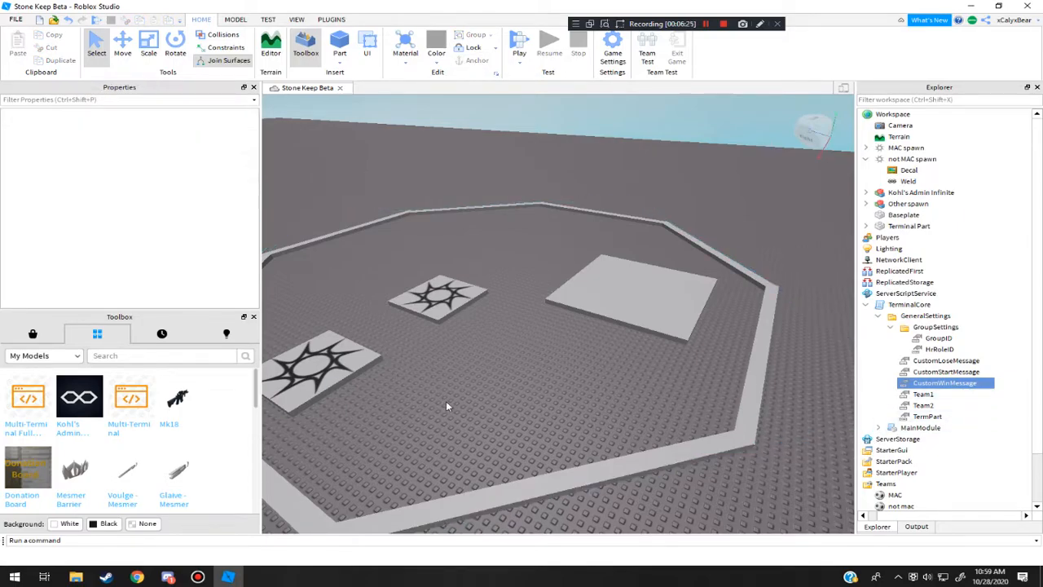
pyautogui.click(939, 337)
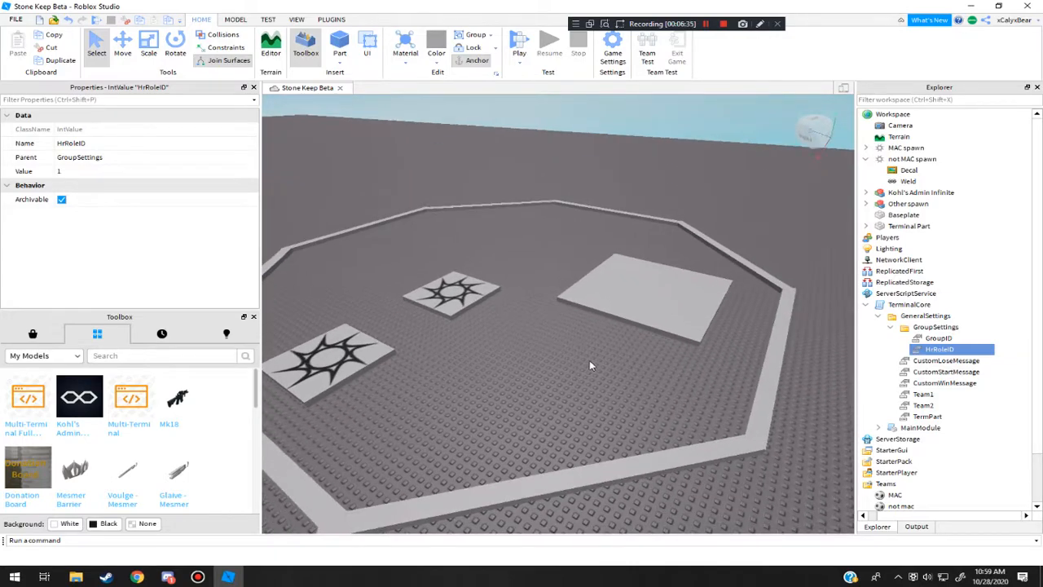
# Step: Start a play test and wait for the game to load with the terminal setup panel
pyautogui.click(518, 46)
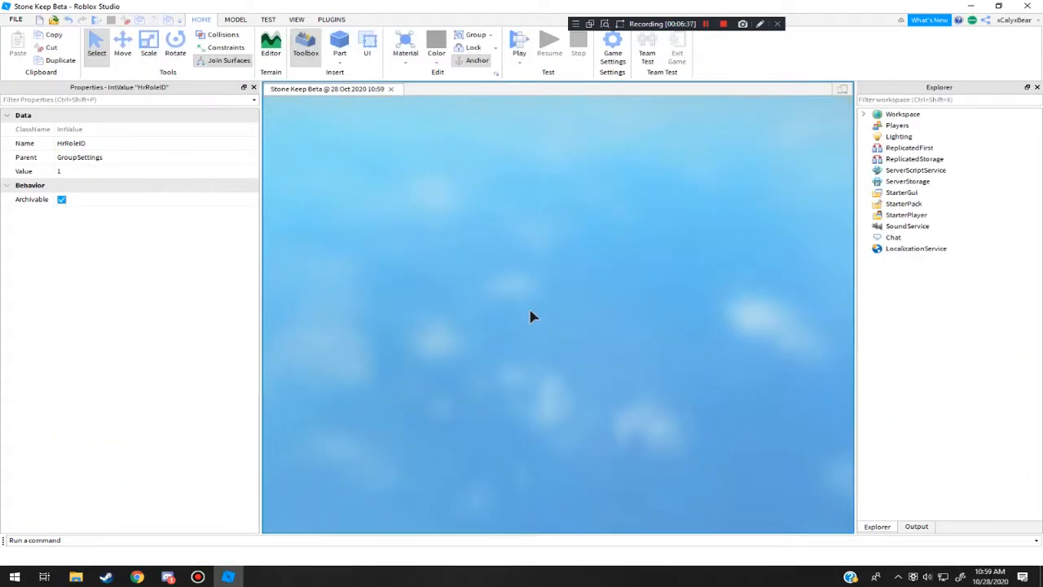
pyautogui.click(518, 43)
pyautogui.write(':te')
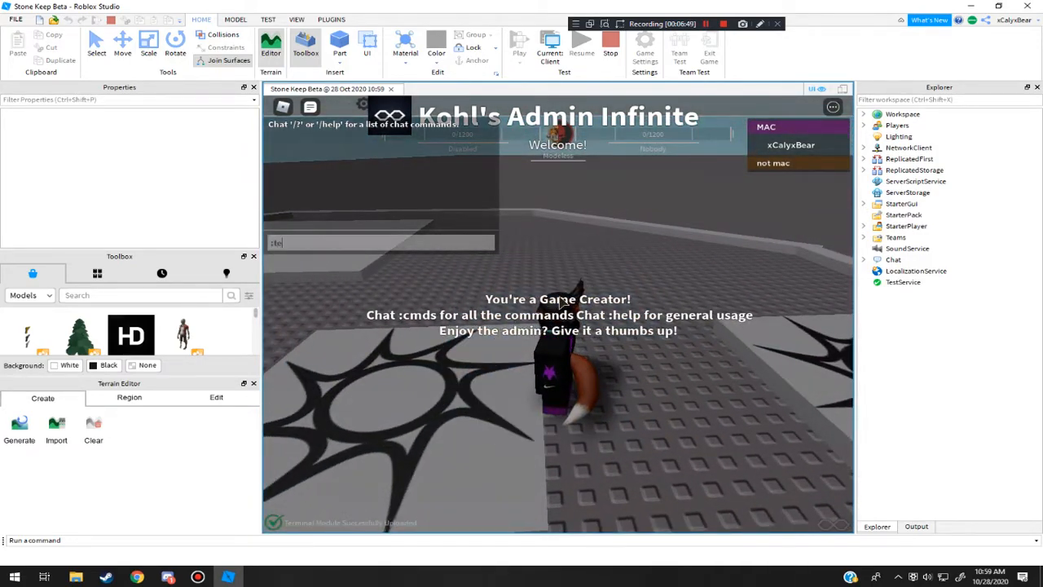
pyautogui.press('Return')
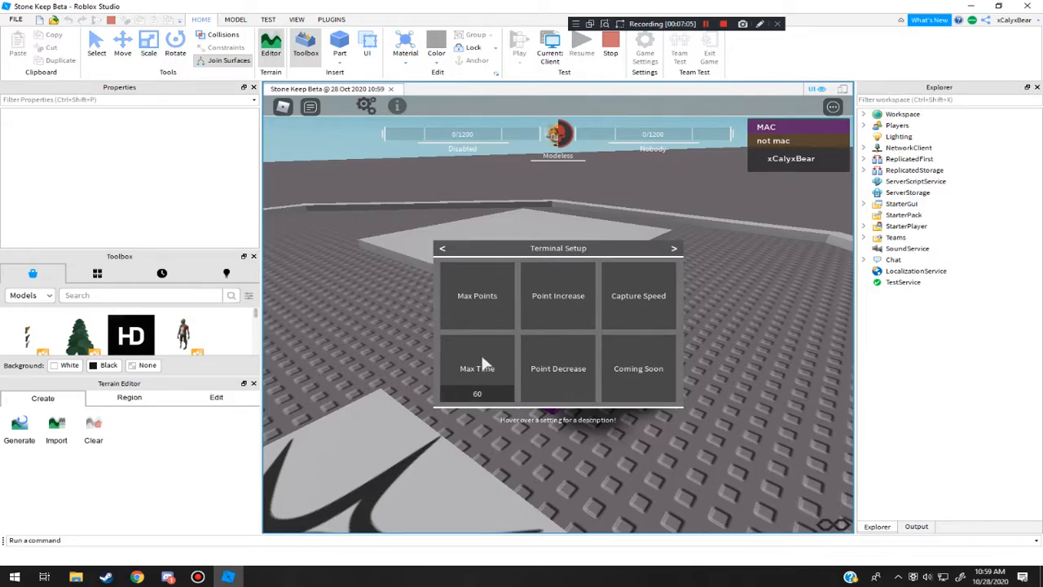
# Step: Advance the Terminal Setup panel to its second page with Overtime, Raider Cap and load-type options
pyautogui.click(674, 247)
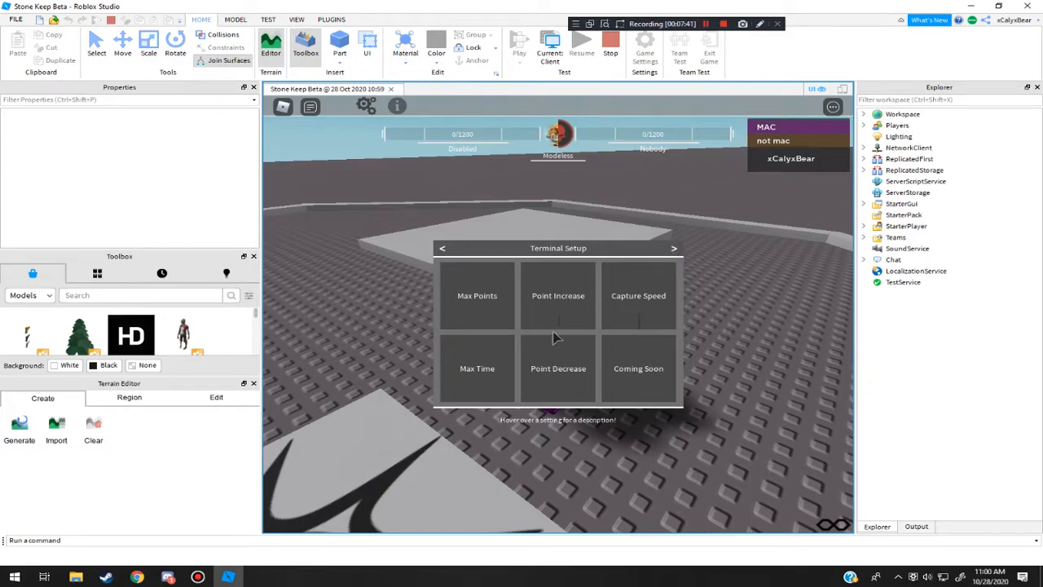
pyautogui.click(557, 369)
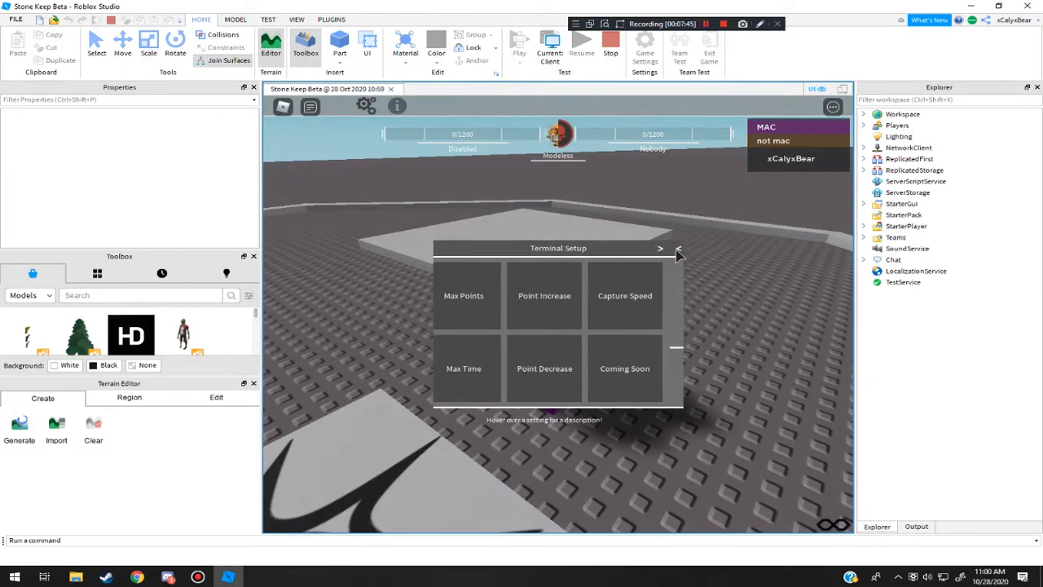
pyautogui.click(661, 248)
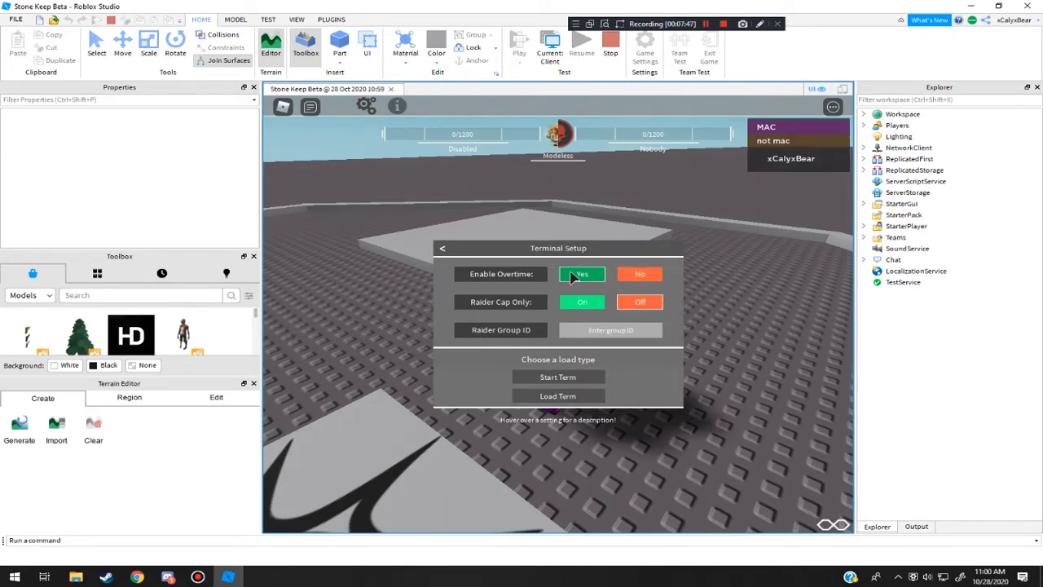
pyautogui.moveTo(519, 281)
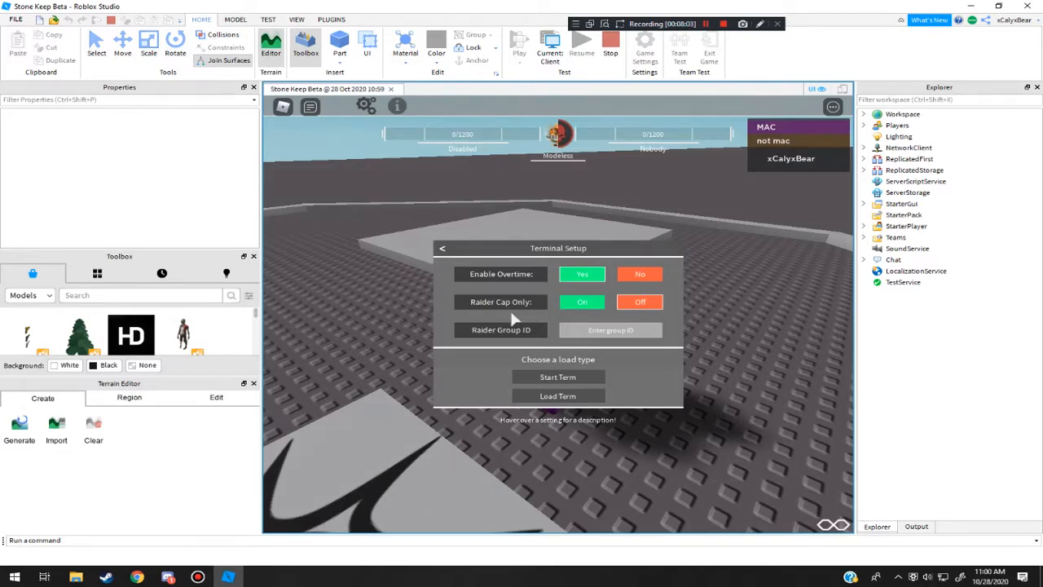
pyautogui.moveTo(512, 329)
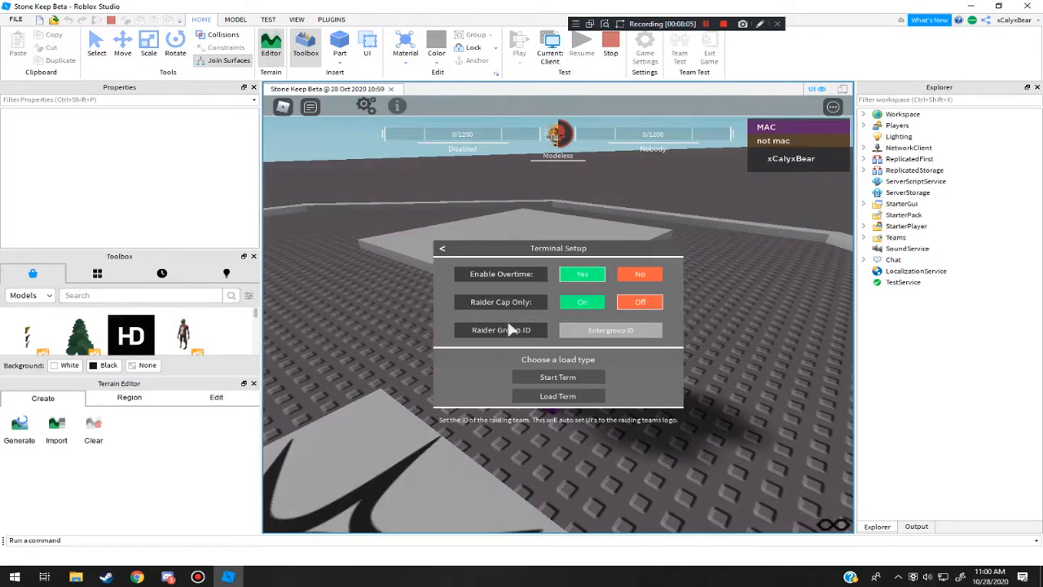
# Step: Check the Mesmorian Immortals and Intricate Insurgence group pages, then load the terminal with the raider group ID
pyautogui.click(137, 577)
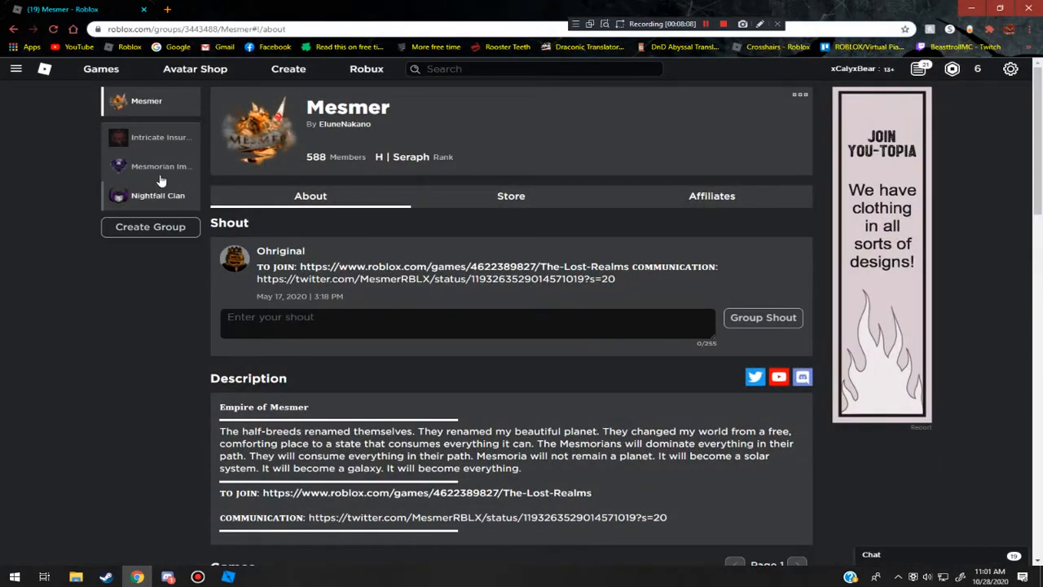
pyautogui.click(160, 166)
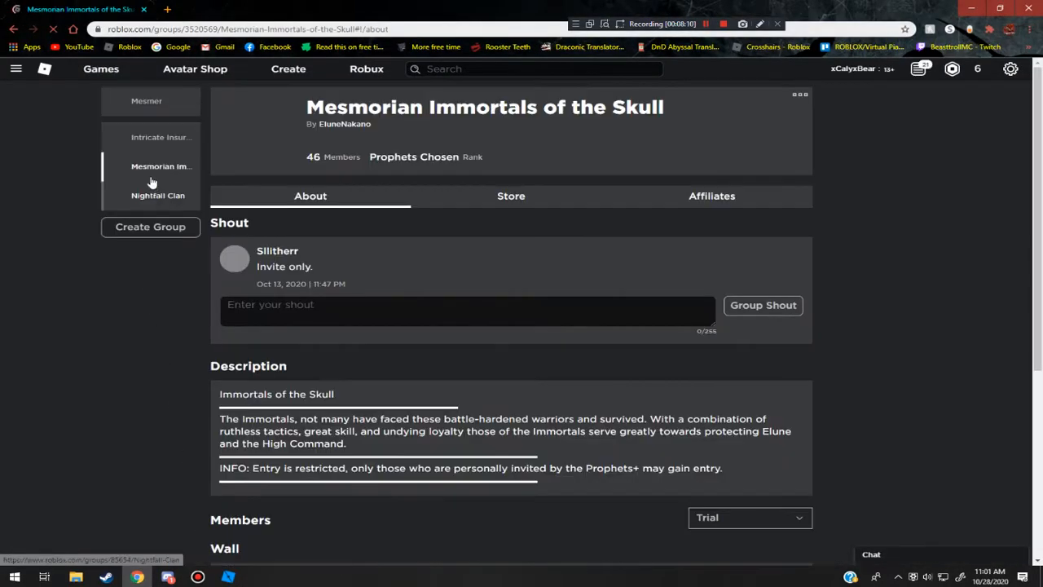
pyautogui.click(160, 137)
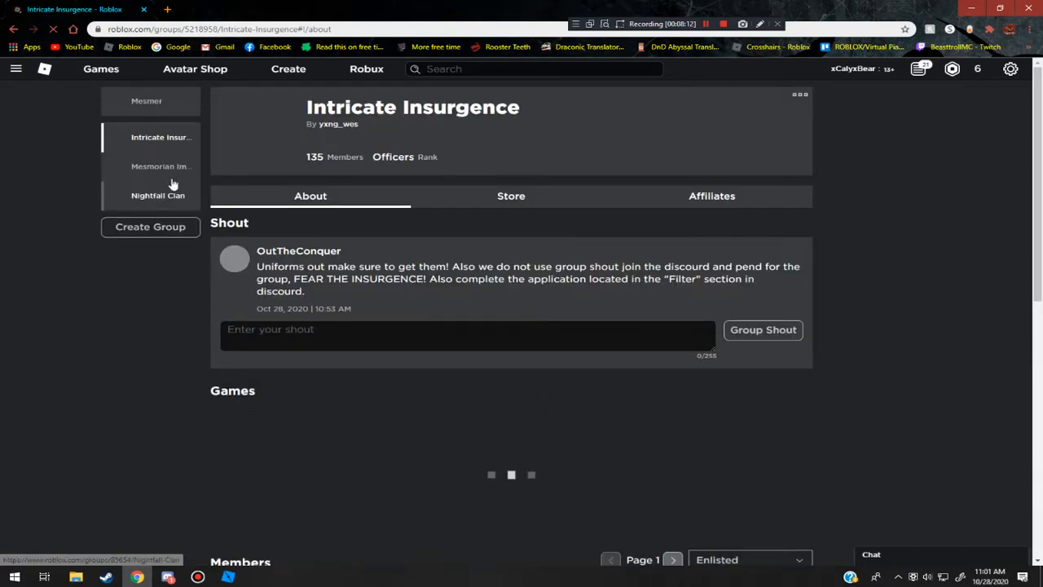
pyautogui.click(158, 196)
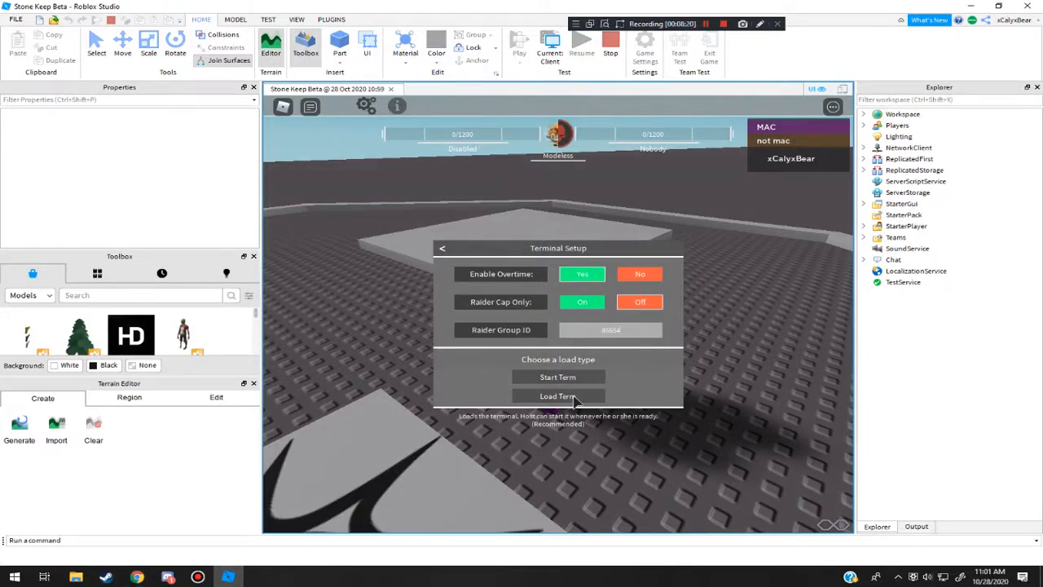
pyautogui.click(557, 396)
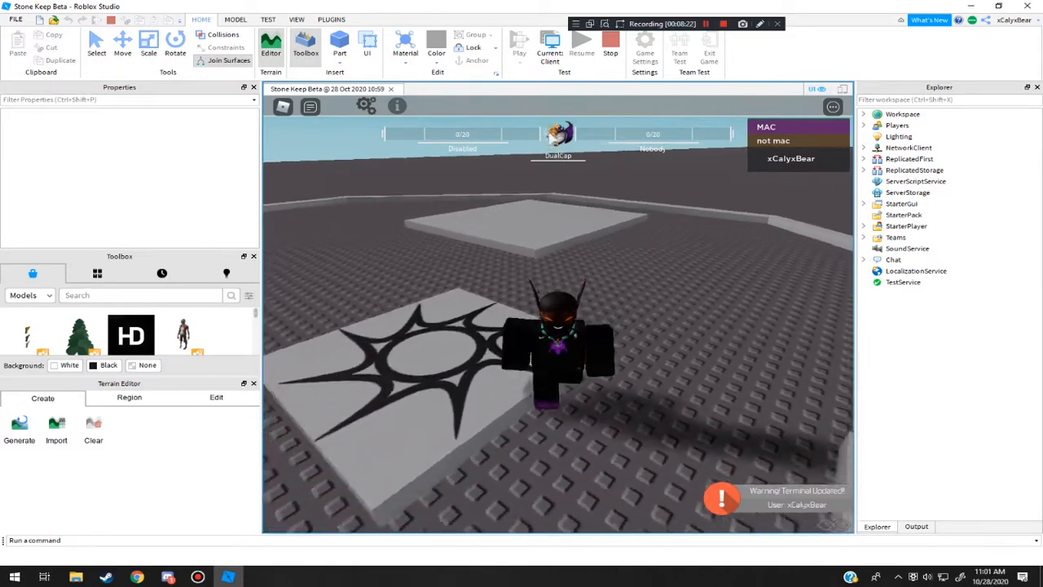